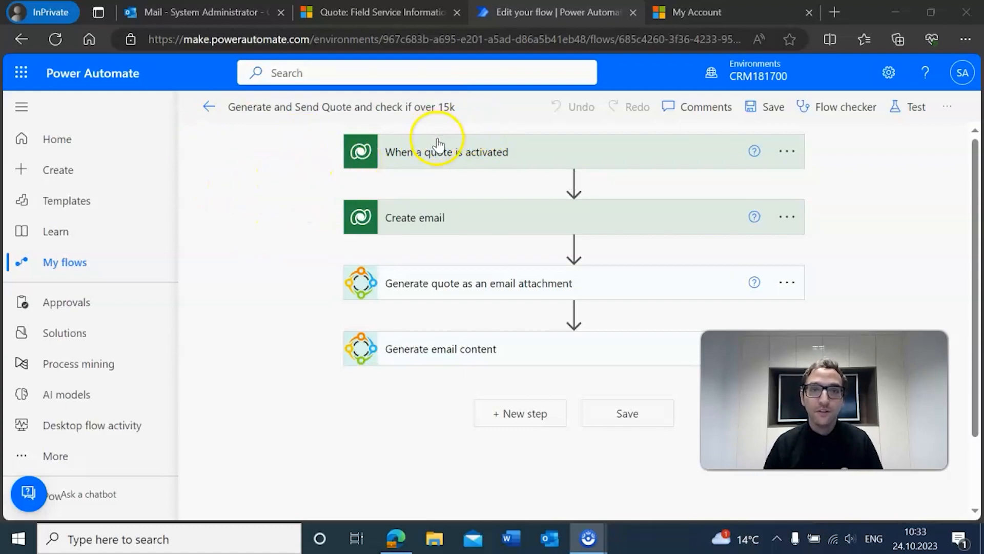
{"action": "mouse_move", "coordinate": [501, 143]}
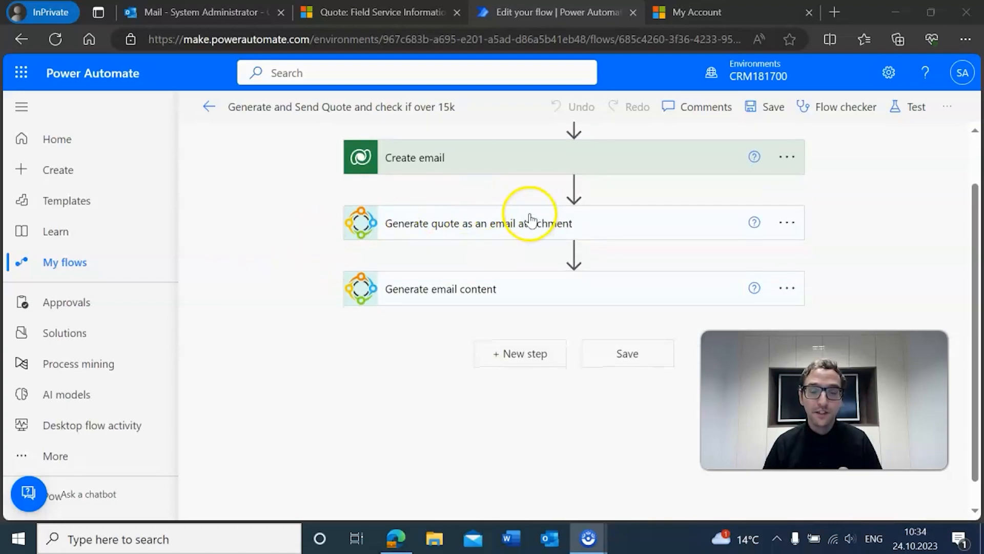
{"action": "mouse_move", "coordinate": [461, 339]}
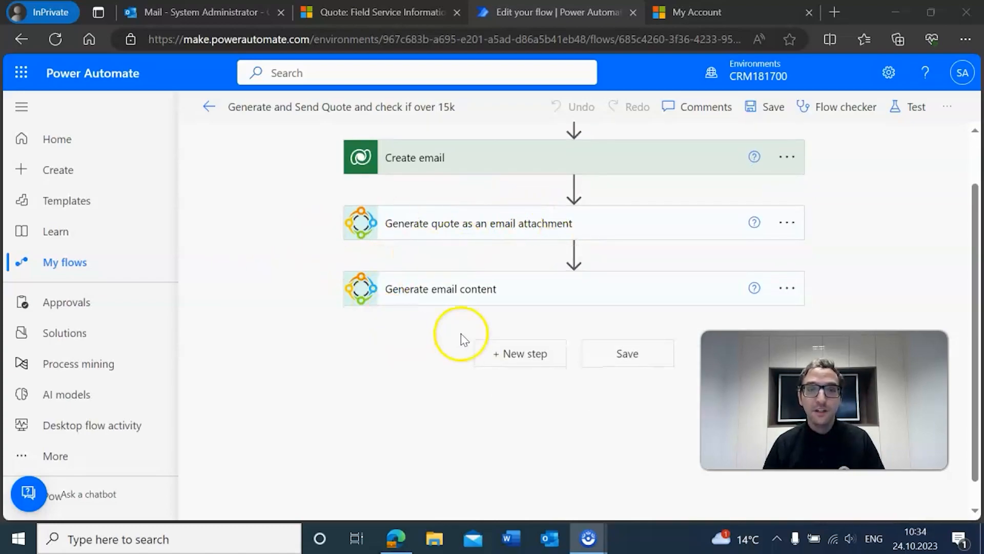
{"action": "mouse_move", "coordinate": [378, 322]}
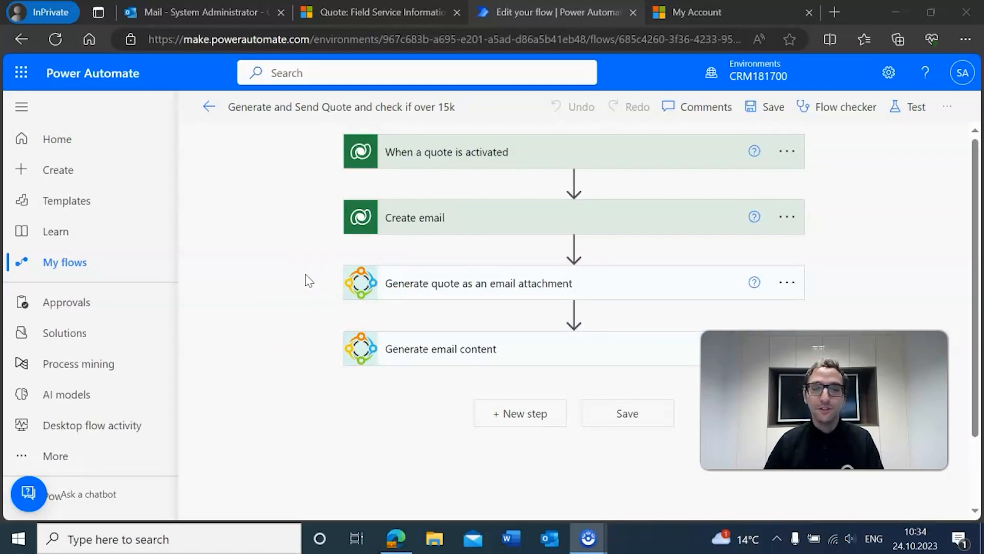
{"action": "mouse_move", "coordinate": [305, 272]}
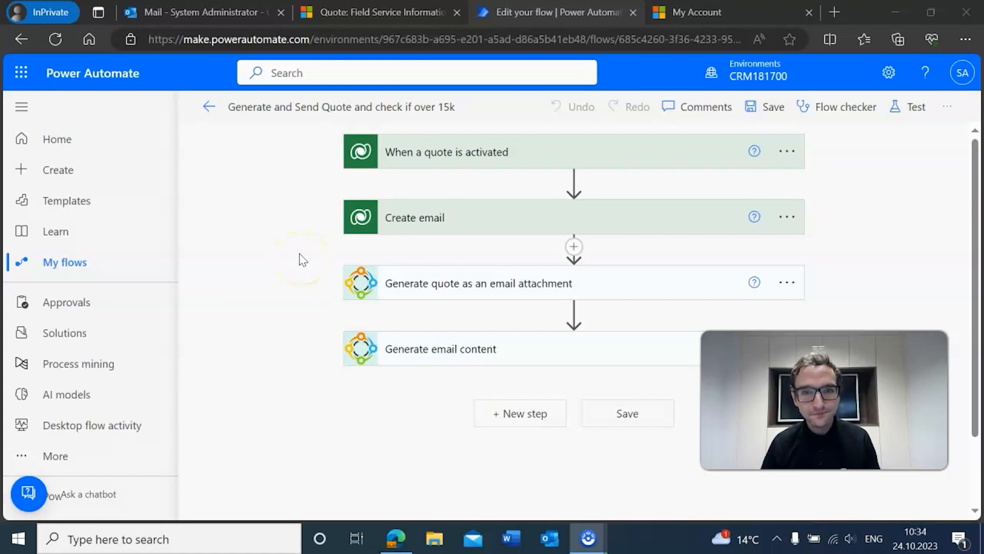
- Add a condition after the email-content step: Total amount is greater than 15000
{"action": "scroll", "scroll_direction": "down", "scroll_amount": 3}
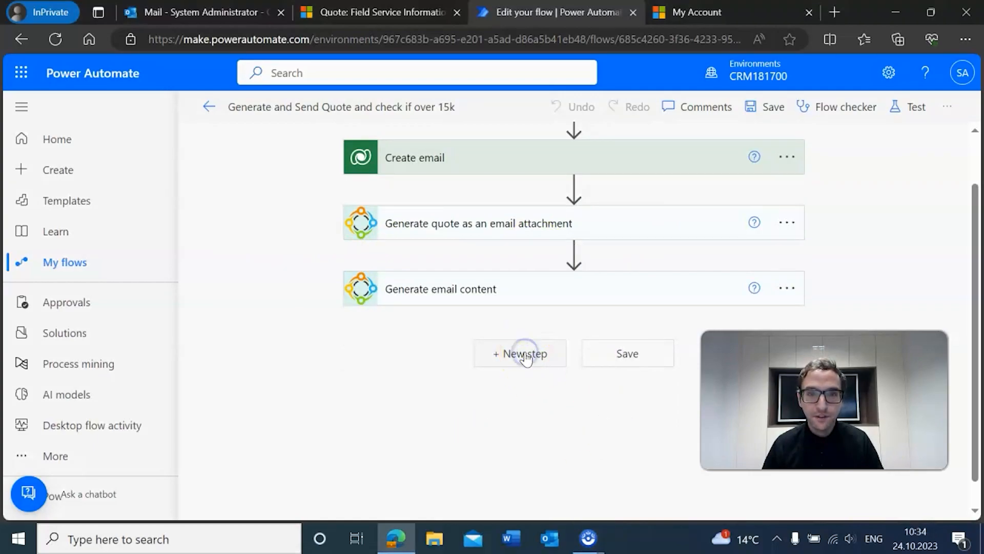
{"action": "left_click", "coordinate": [520, 353]}
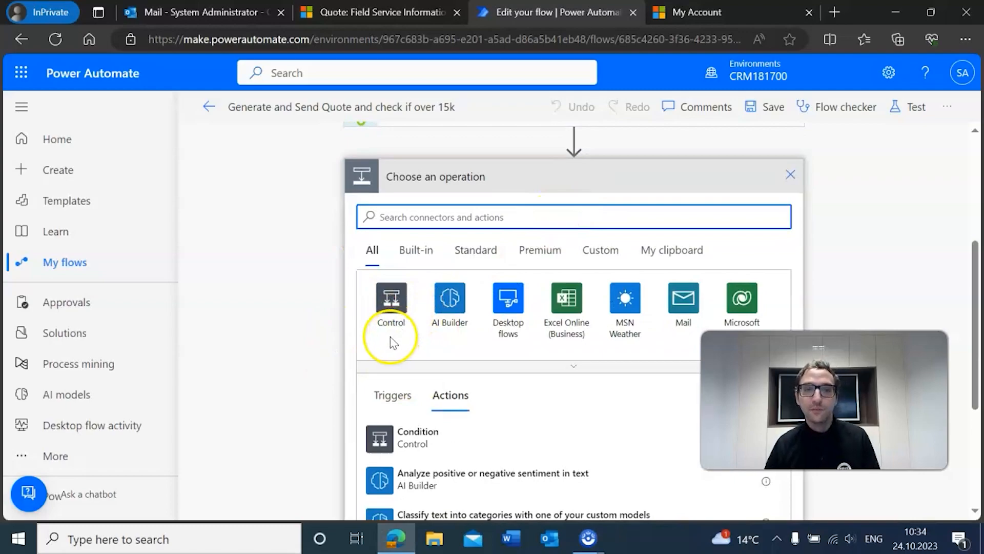
{"action": "left_click", "coordinate": [391, 298]}
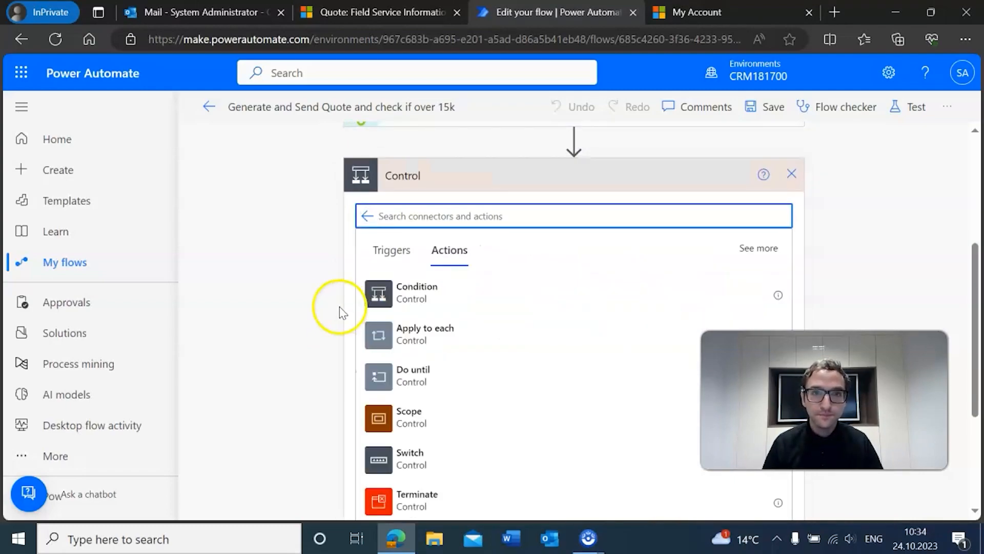
{"action": "left_click", "coordinate": [416, 292]}
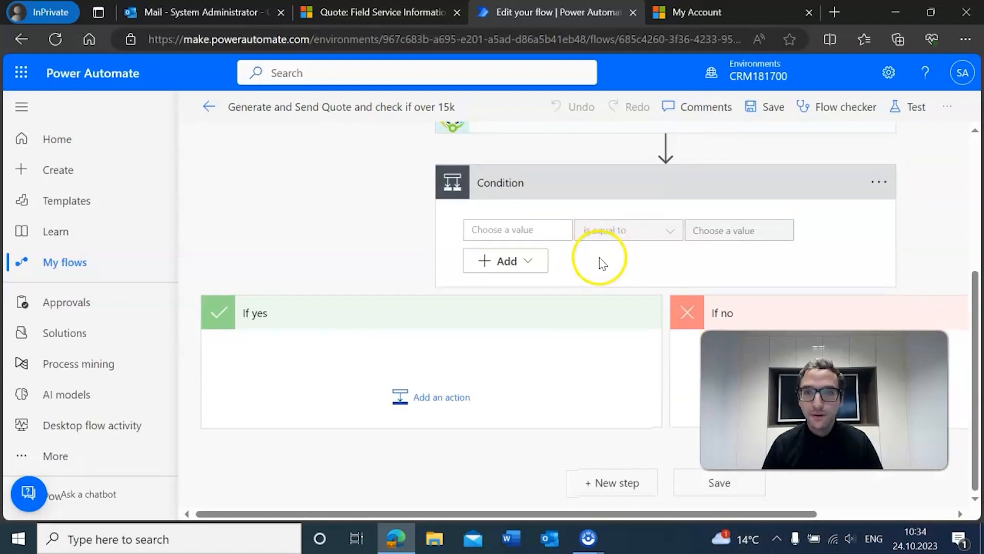
{"action": "left_click", "coordinate": [517, 229]}
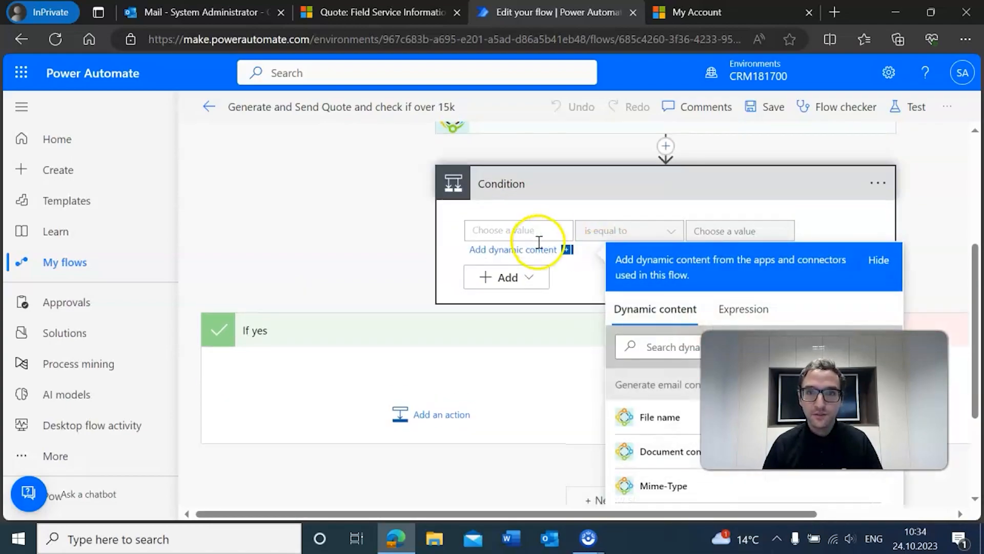
{"action": "type", "text": "total amoun"}
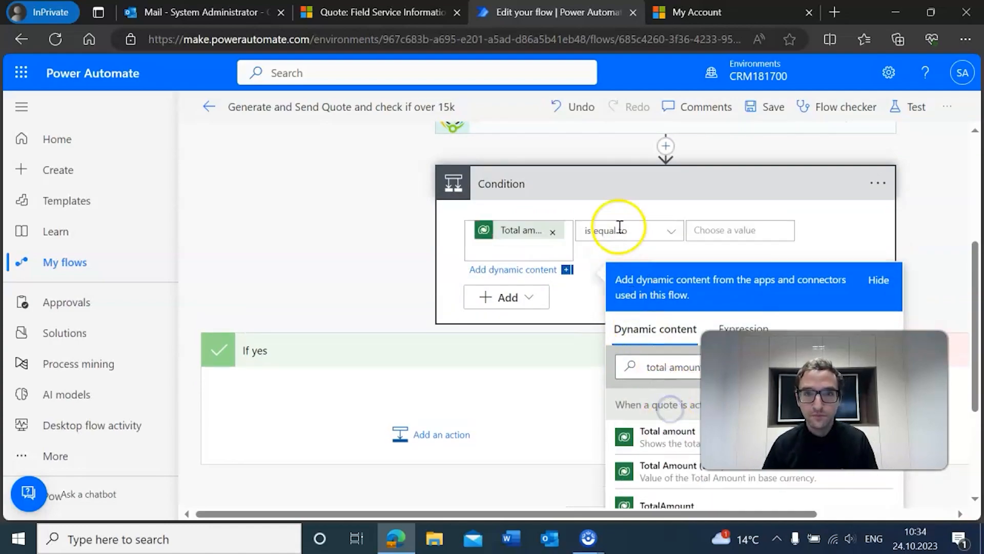
{"action": "left_click", "coordinate": [627, 230]}
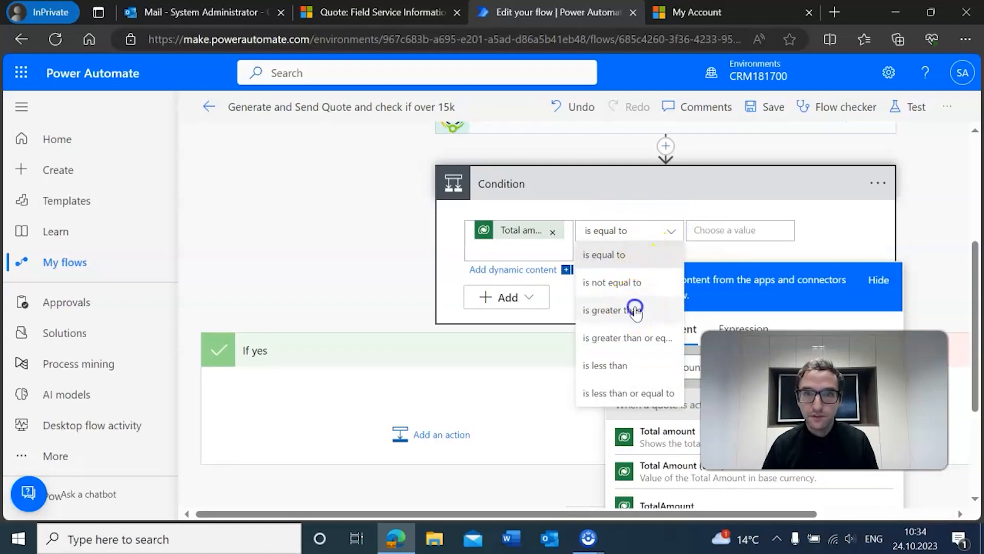
{"action": "left_click", "coordinate": [612, 310]}
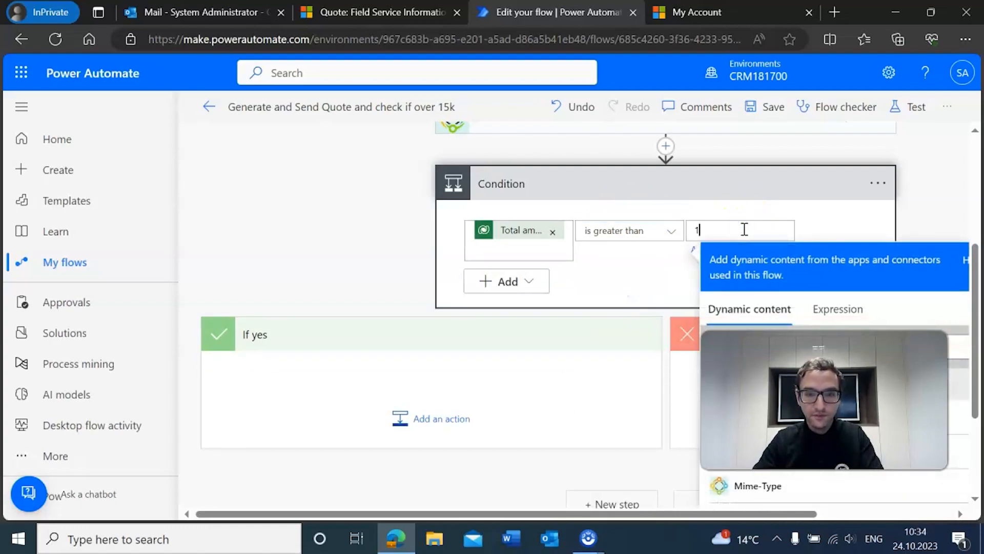
{"action": "type", "text": "5000"}
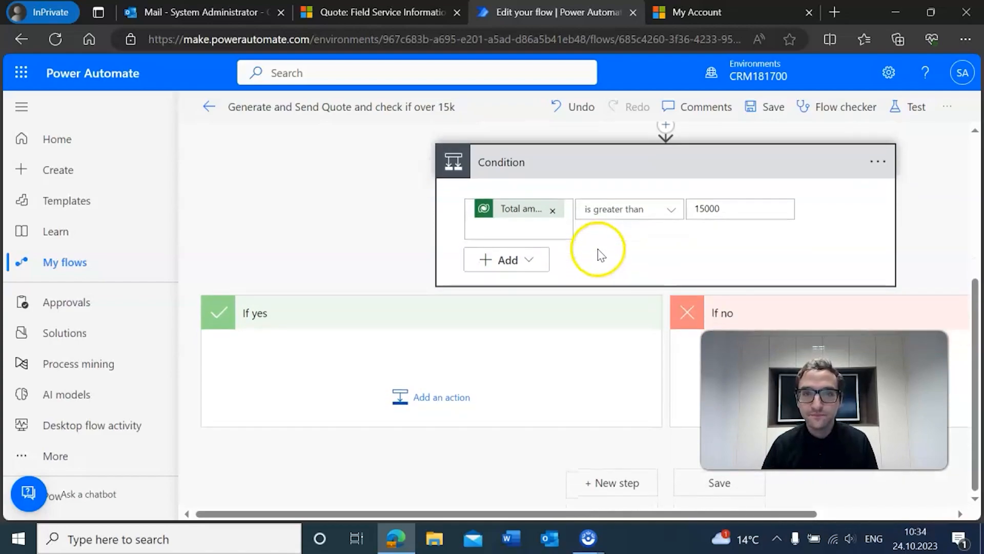
{"action": "mouse_move", "coordinate": [391, 332]}
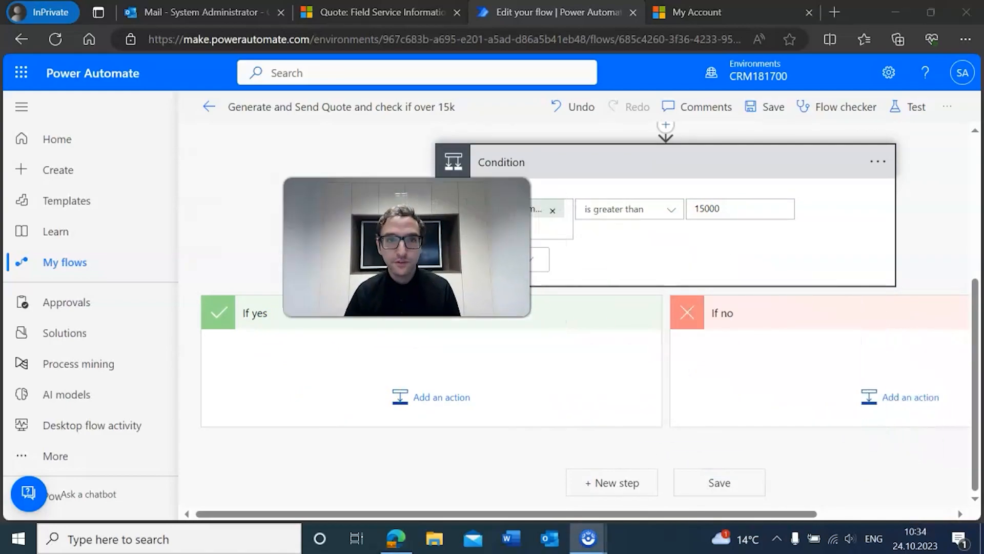
- Add the DocumentsCorePack Send email action to the If no branch
{"action": "left_click", "coordinate": [908, 397]}
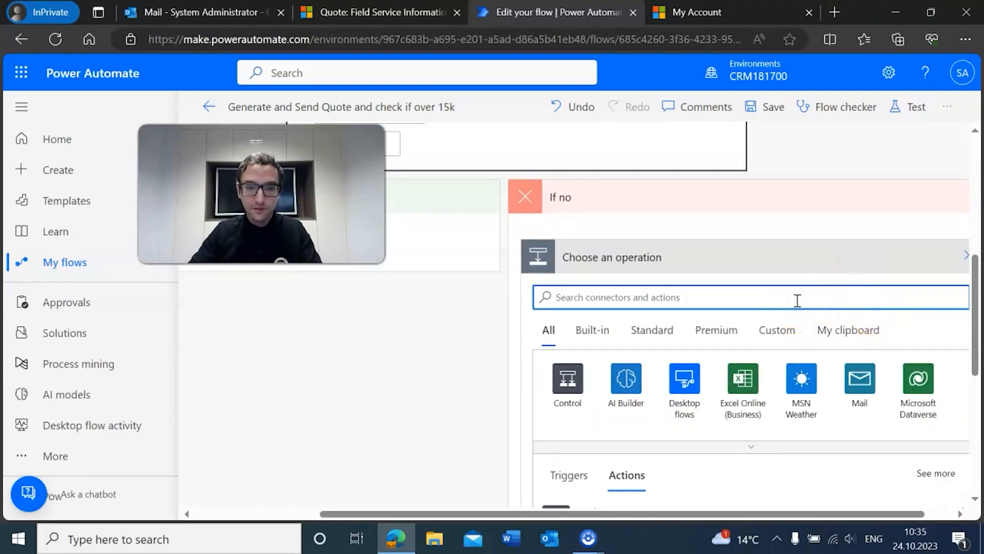
{"action": "type", "text": "DocumentCore"}
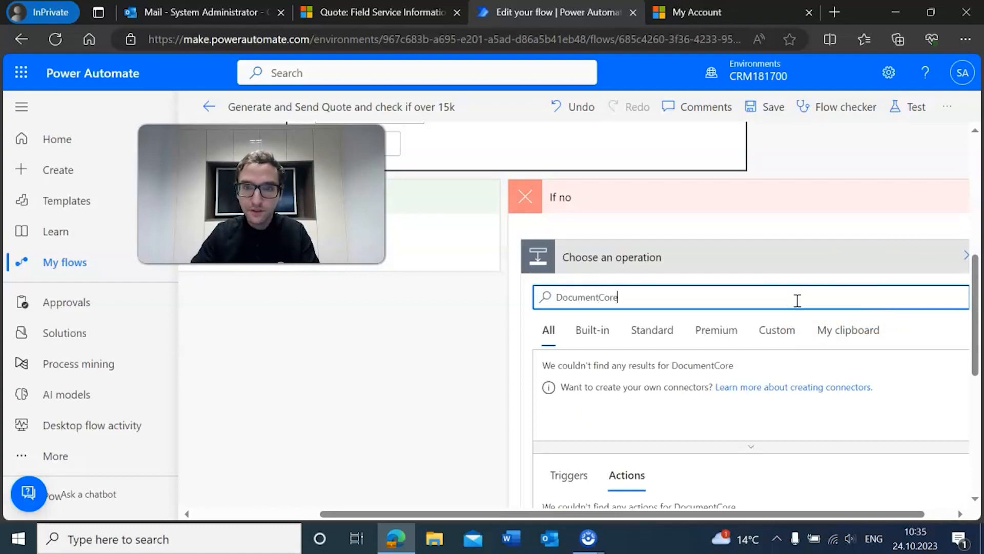
{"action": "type", "text": "DocumentsCo"}
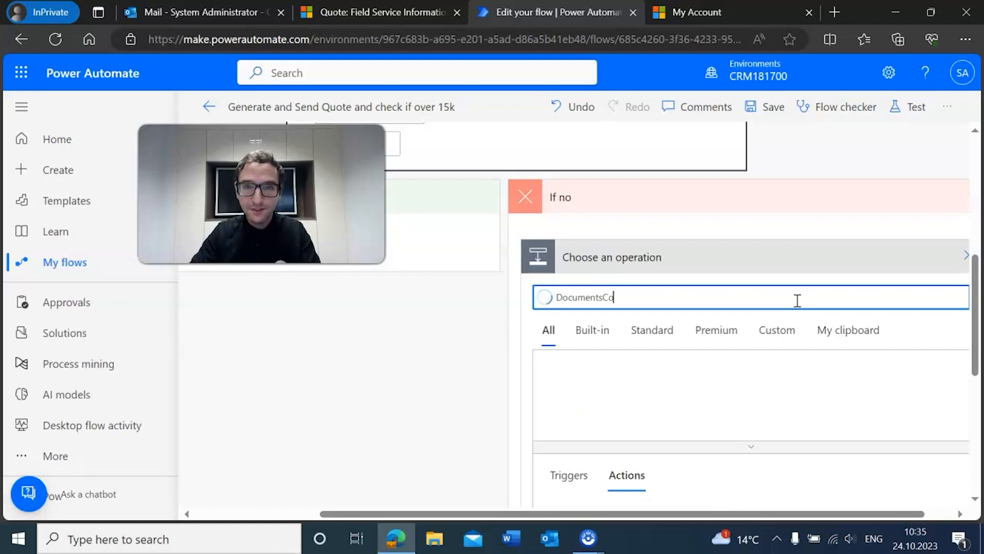
{"action": "type", "text": "rePack"}
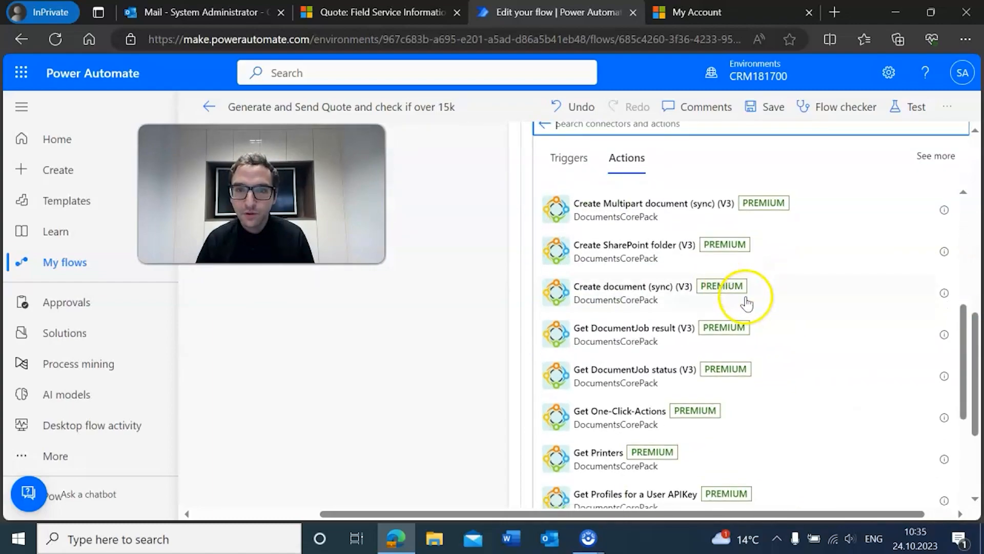
{"action": "scroll", "scroll_direction": "down", "scroll_amount": 3}
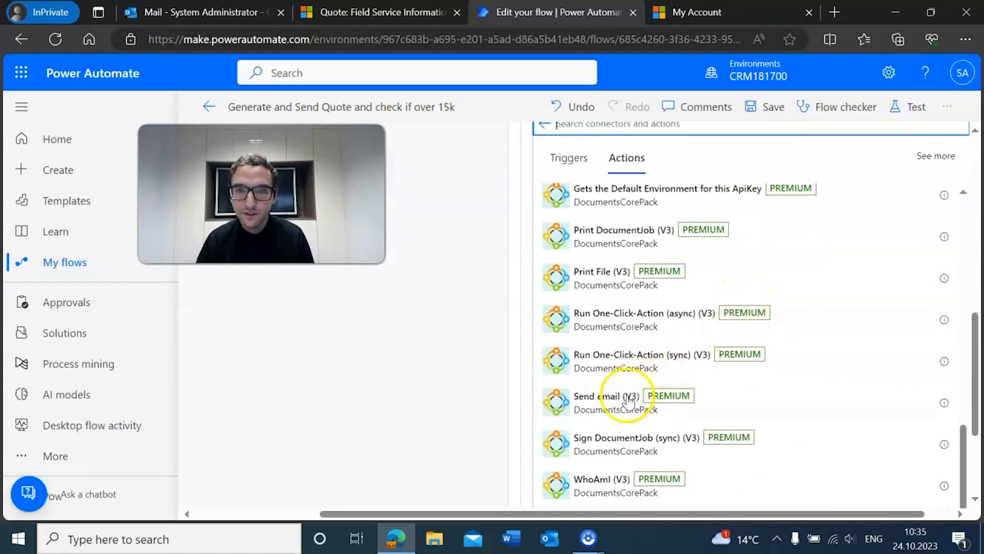
{"action": "left_click", "coordinate": [606, 396]}
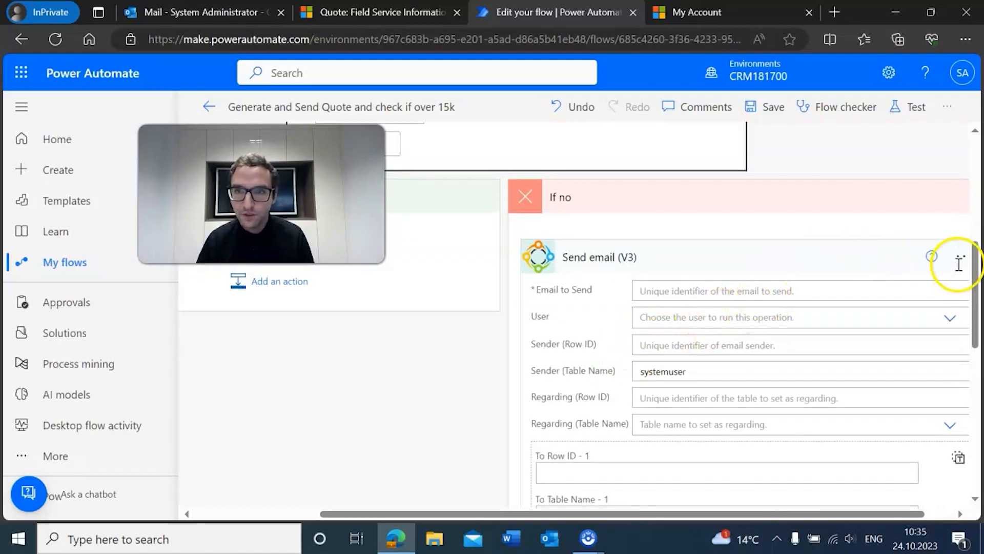
- Rename the email action to 'Send email if less than 15k'
{"action": "left_click", "coordinate": [960, 256]}
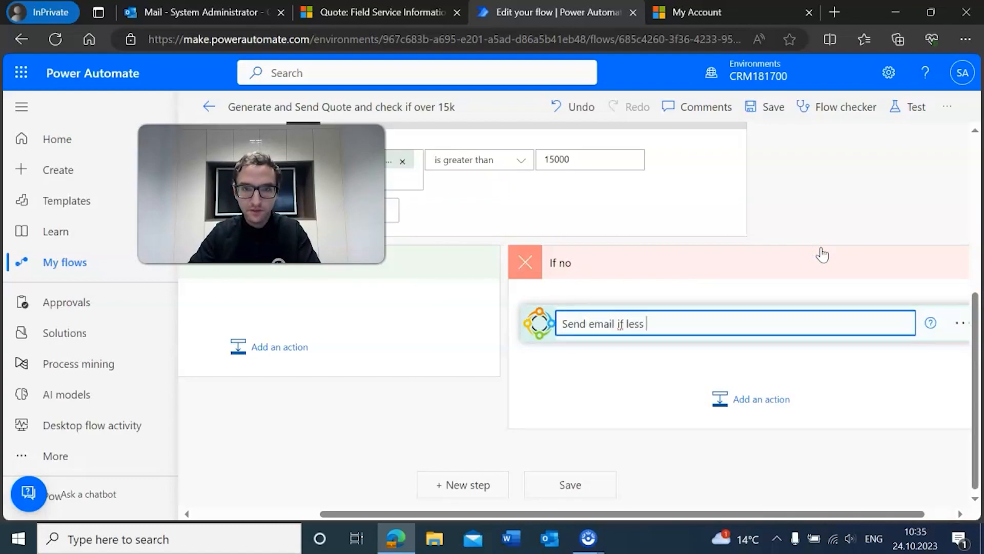
{"action": "type", "text": "than 15"}
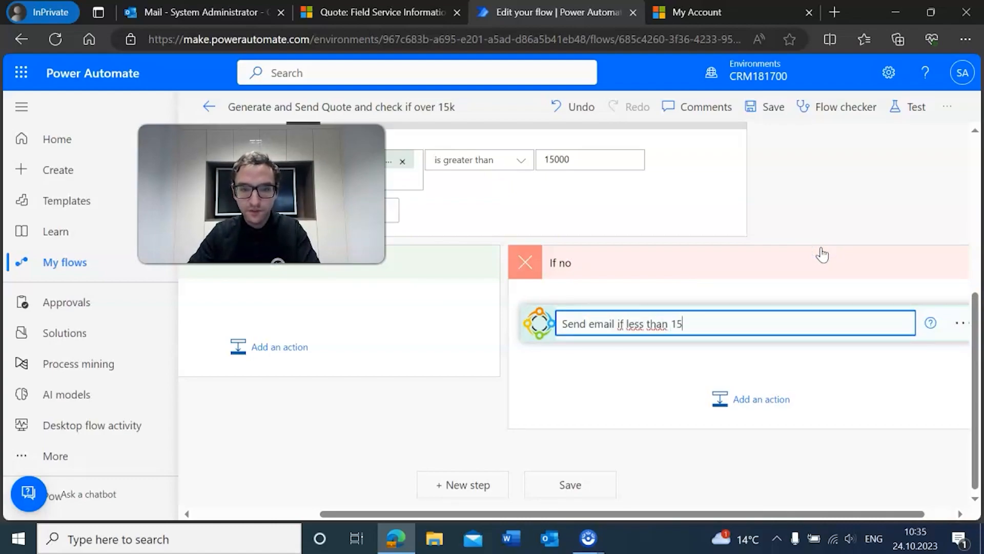
{"action": "type", "text": "k"}
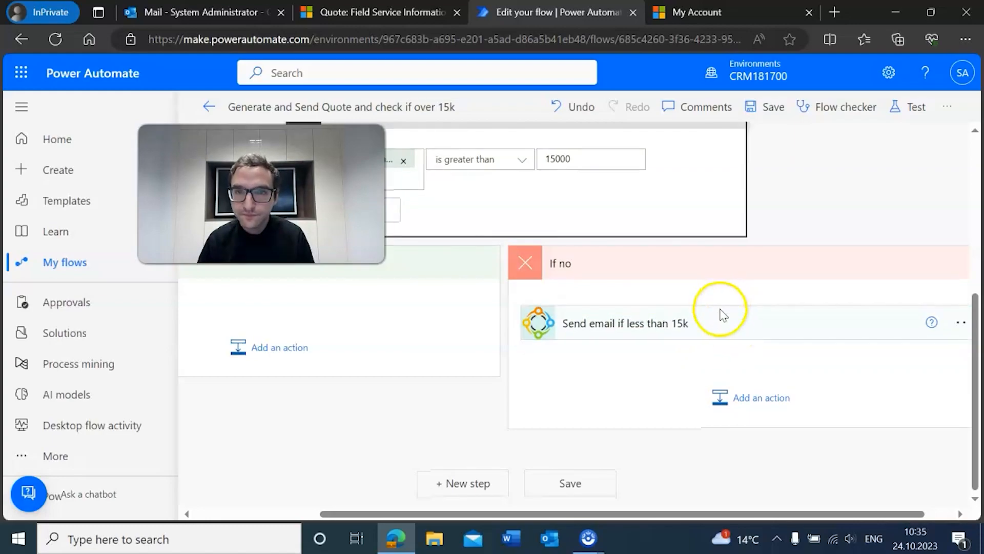
- Fill the email action with Email Message, Owner as sender, and Potential Customer as recipient
{"action": "left_click", "coordinate": [626, 322]}
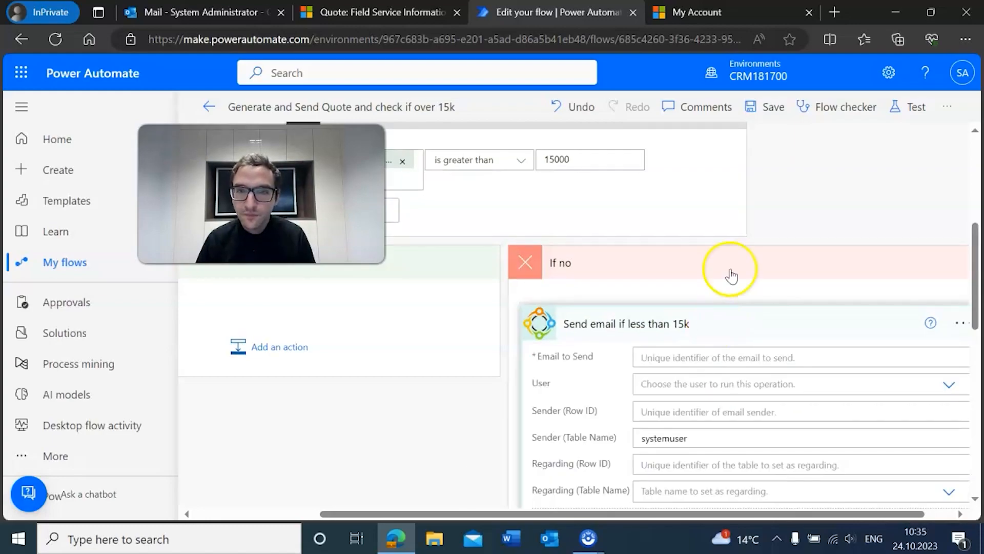
{"action": "left_click", "coordinate": [703, 241]}
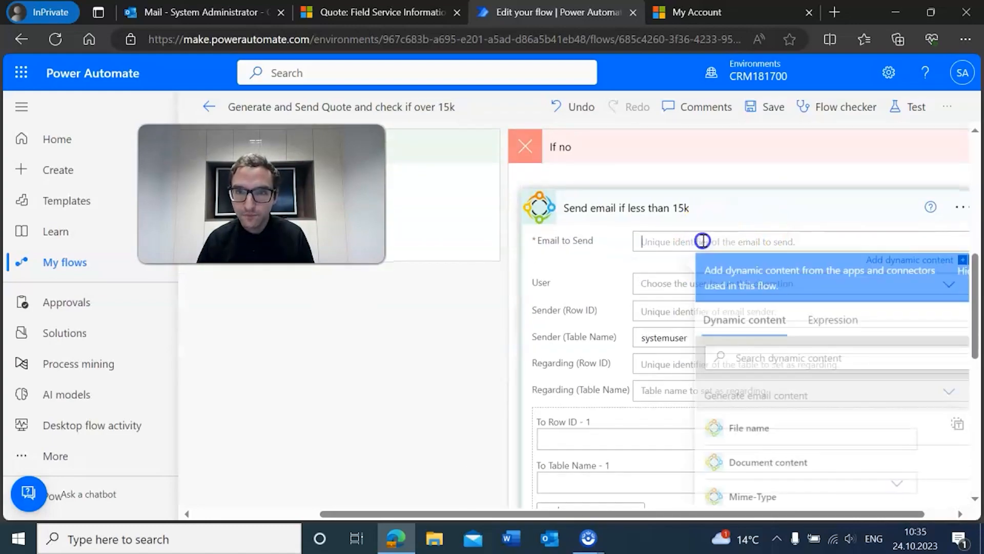
{"action": "type", "text": "Email Message"}
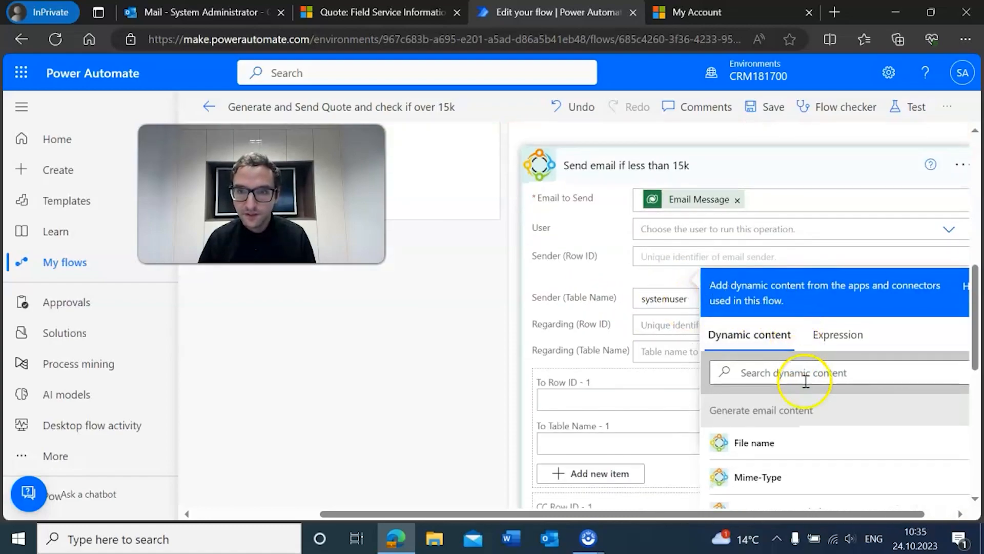
{"action": "type", "text": "Owner"}
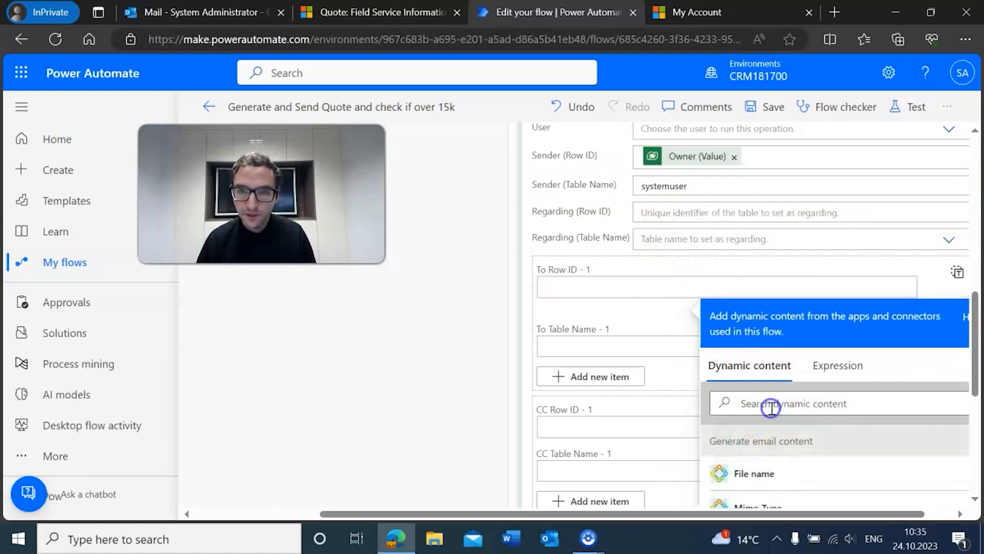
{"action": "type", "text": "Potential"}
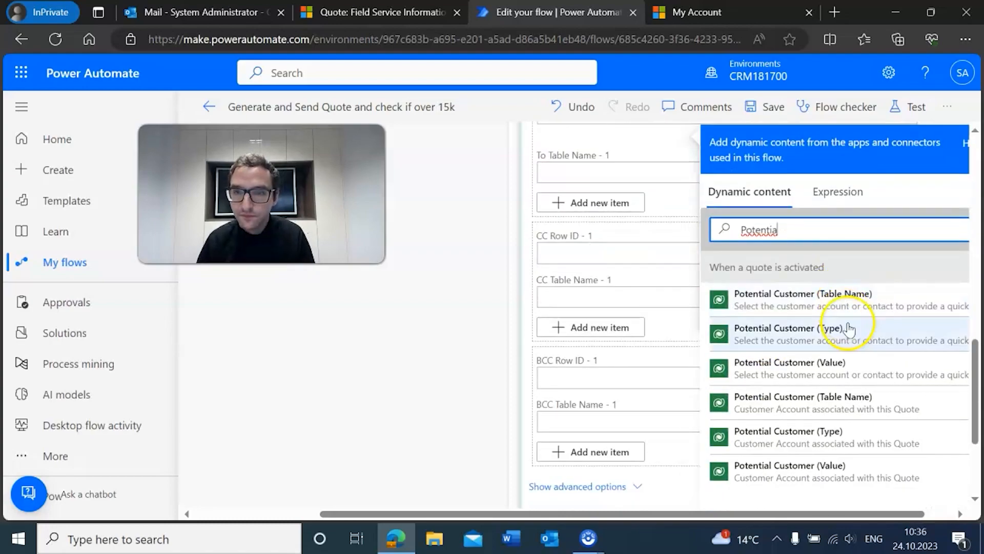
{"action": "mouse_move", "coordinate": [824, 483]}
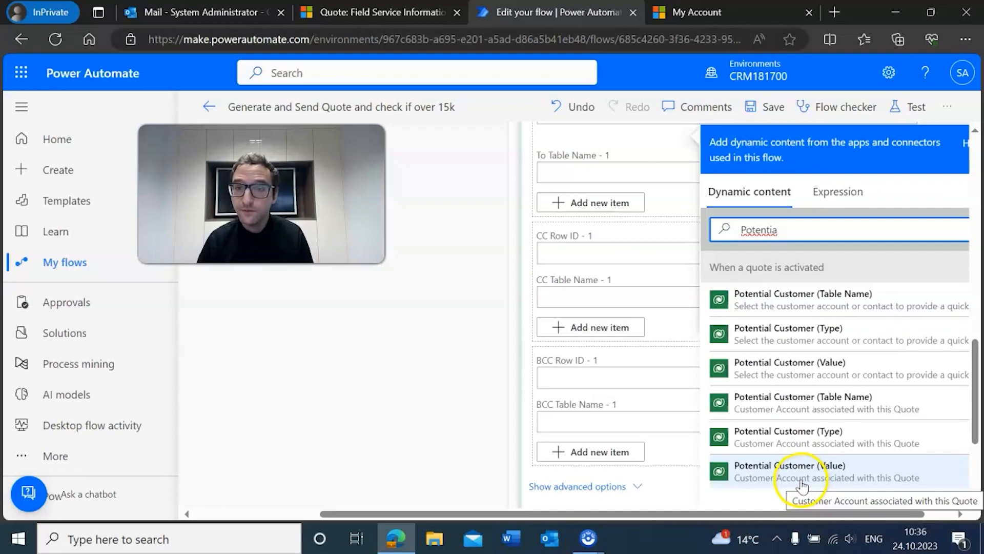
{"action": "left_click", "coordinate": [788, 470]}
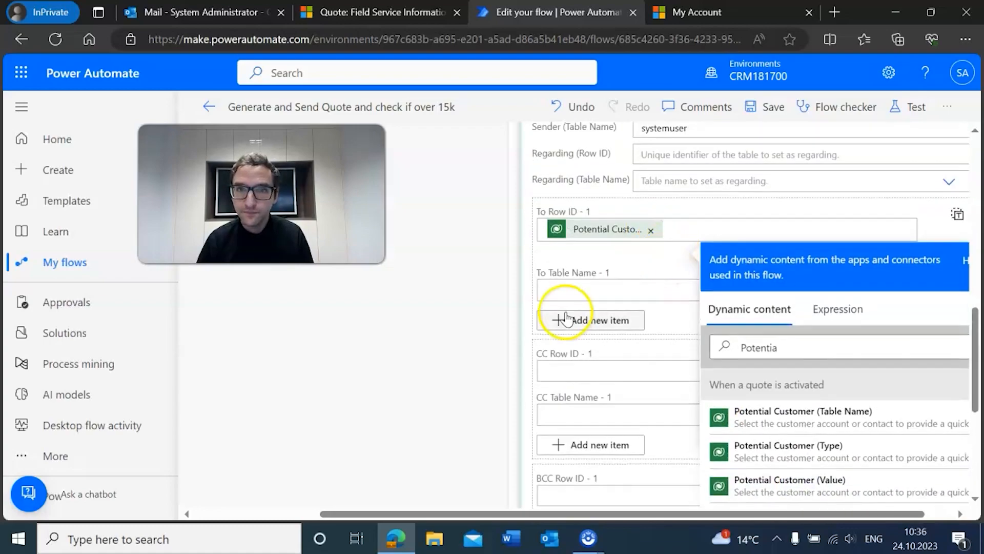
{"action": "left_click", "coordinate": [724, 289]}
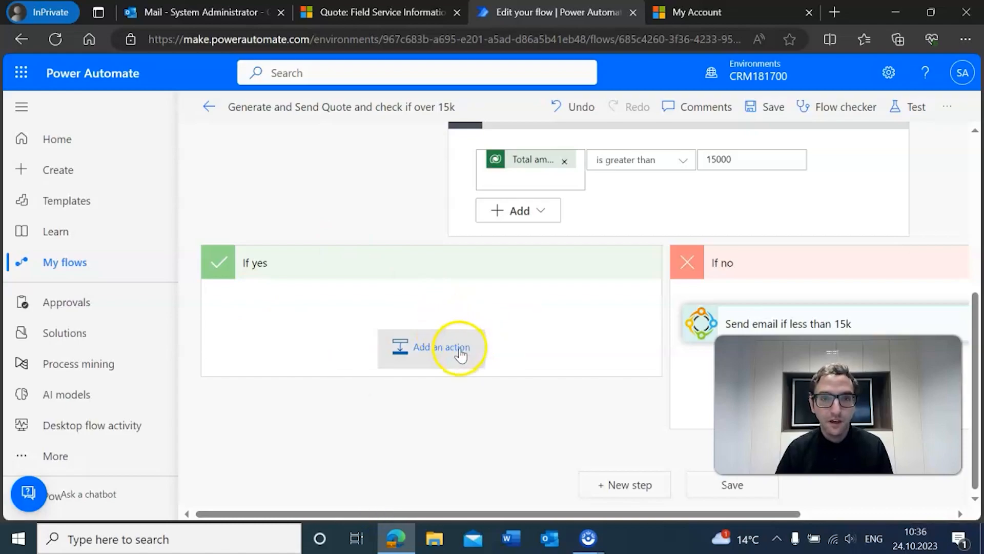
- Add a Start and wait for an approval action requiring everyone to approve under If yes
{"action": "left_click", "coordinate": [442, 347]}
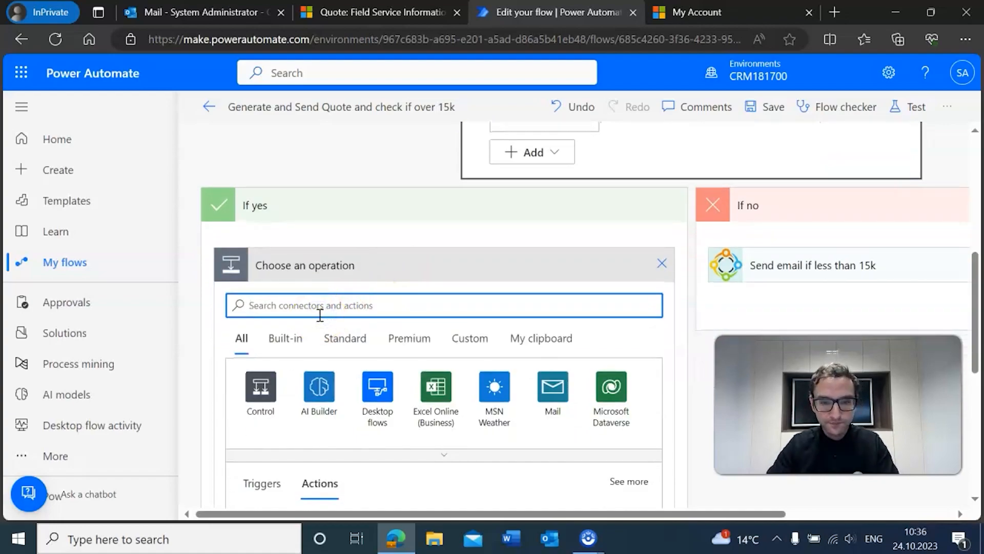
{"action": "type", "text": "Approv"}
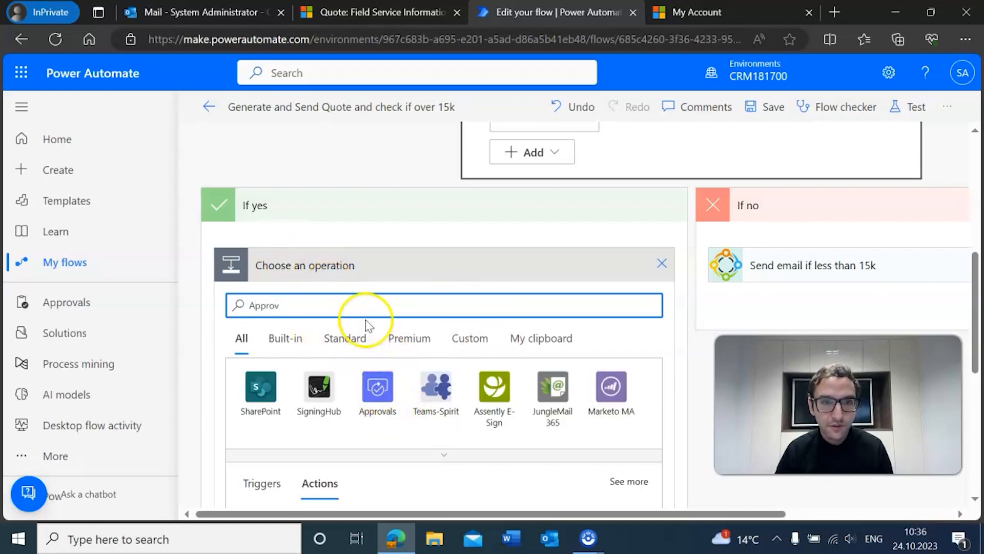
{"action": "left_click", "coordinate": [376, 386]}
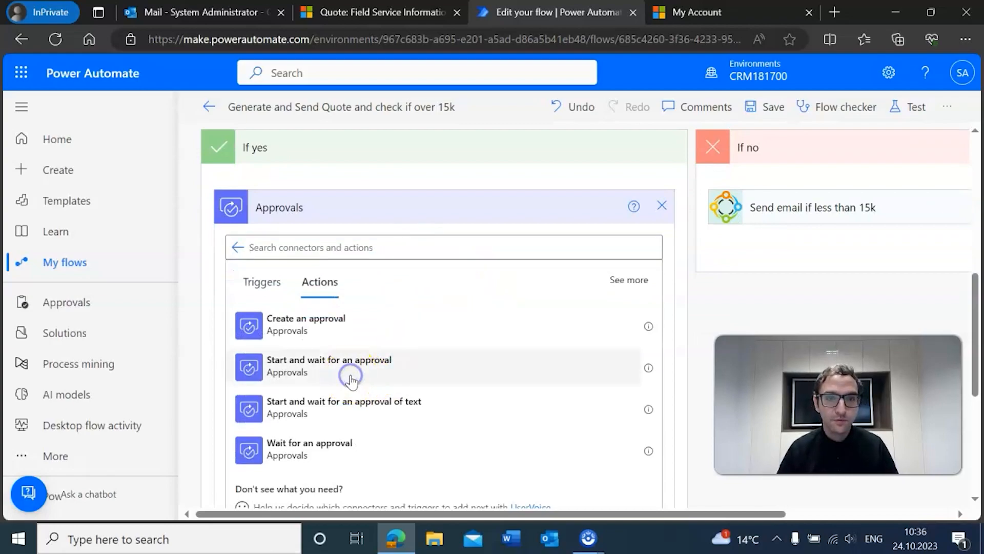
{"action": "left_click", "coordinate": [328, 366]}
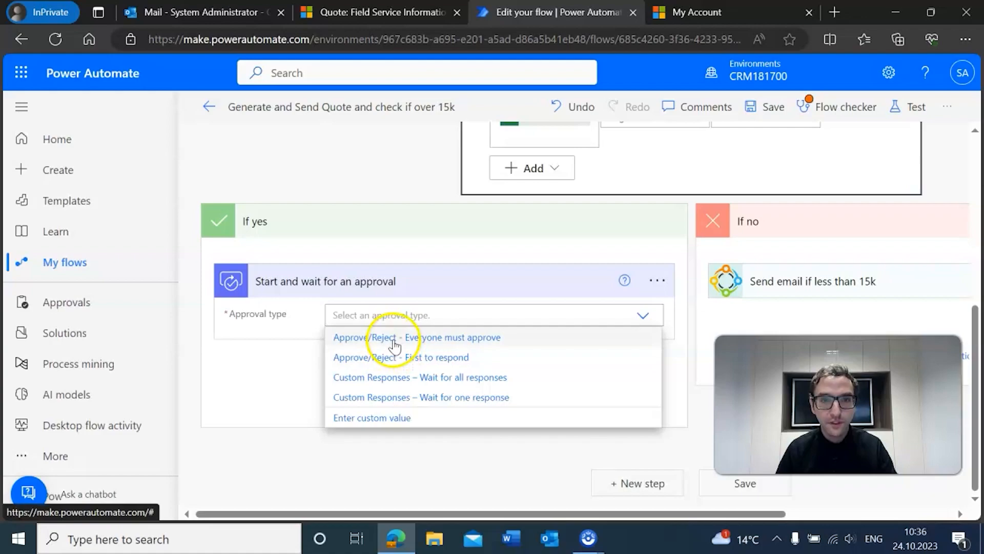
{"action": "left_click", "coordinate": [417, 337]}
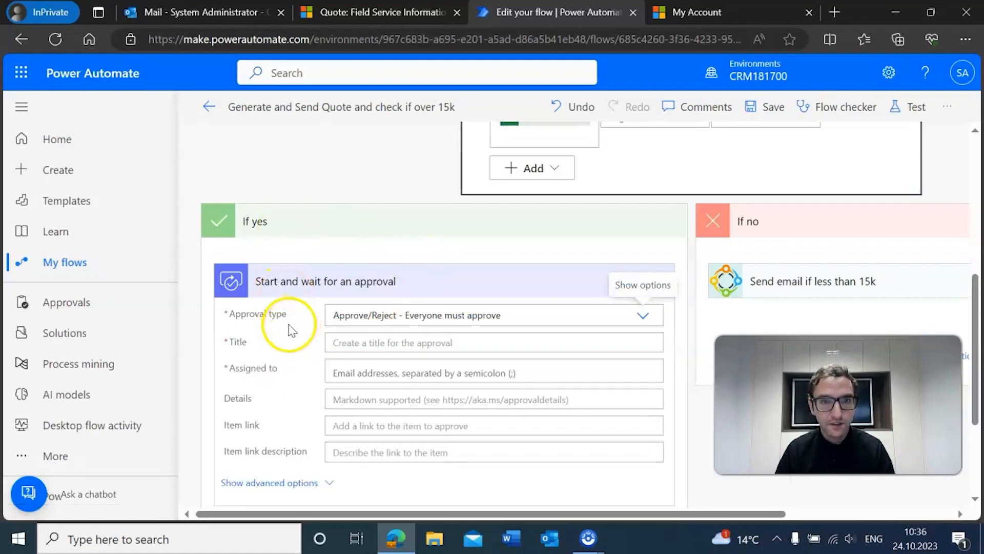
{"action": "left_click", "coordinate": [494, 342]}
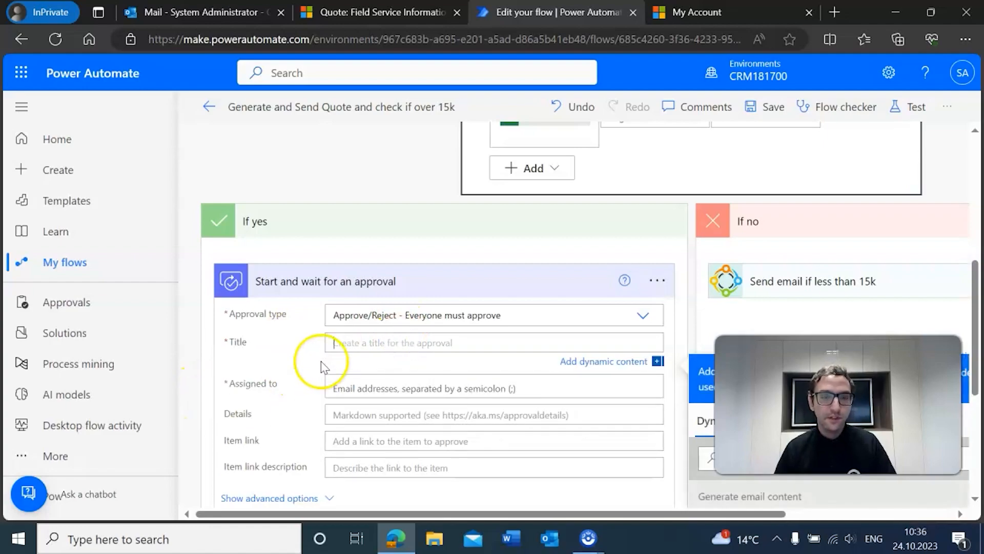
{"action": "type", "text": "Please appvoe"}
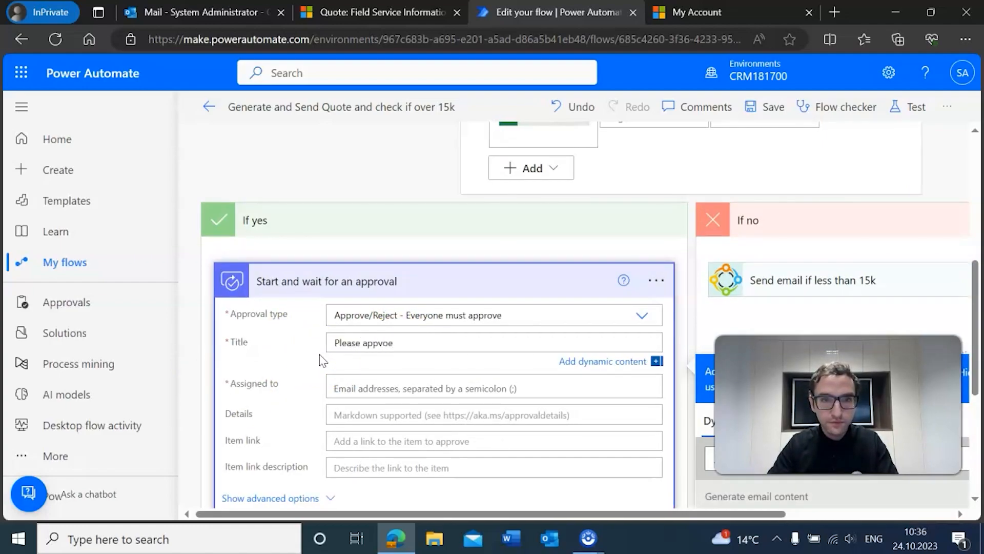
{"action": "type", "text": "Please approve"}
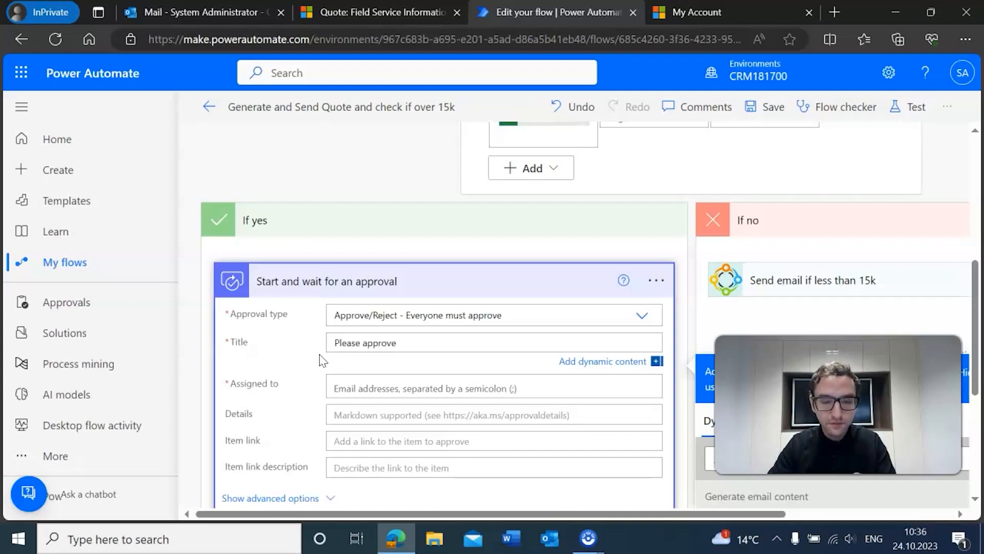
{"action": "type", "text": "this quote"}
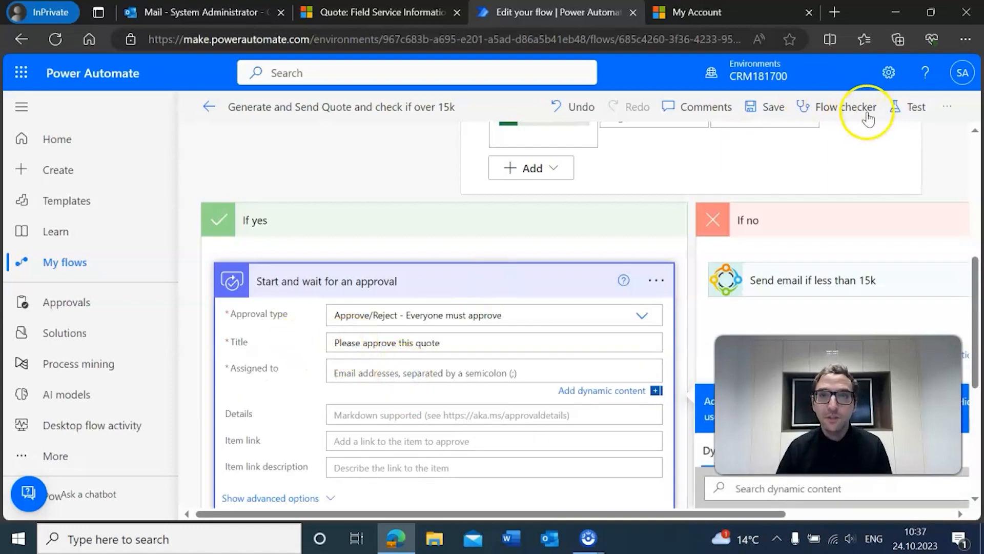
{"action": "mouse_move", "coordinate": [680, 101]}
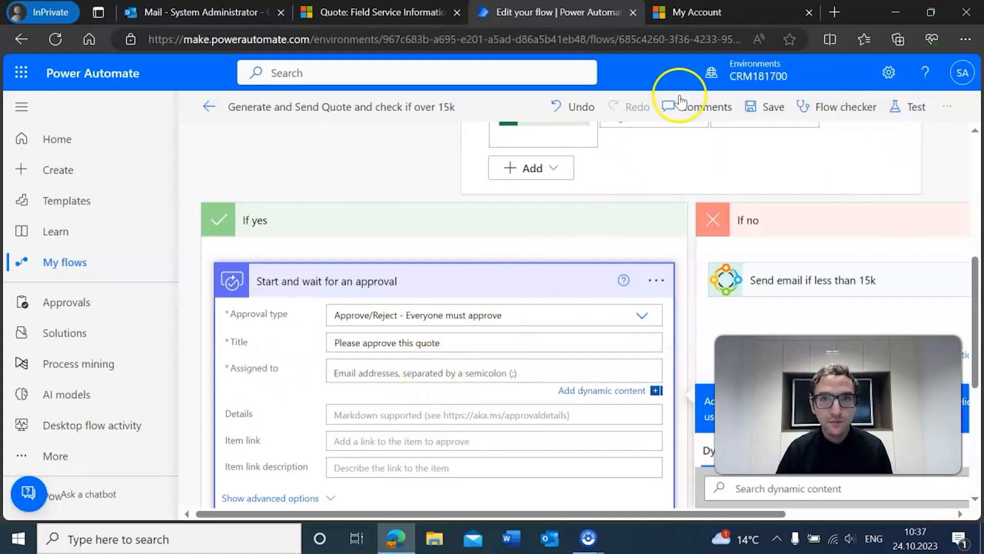
{"action": "left_click", "coordinate": [722, 11]}
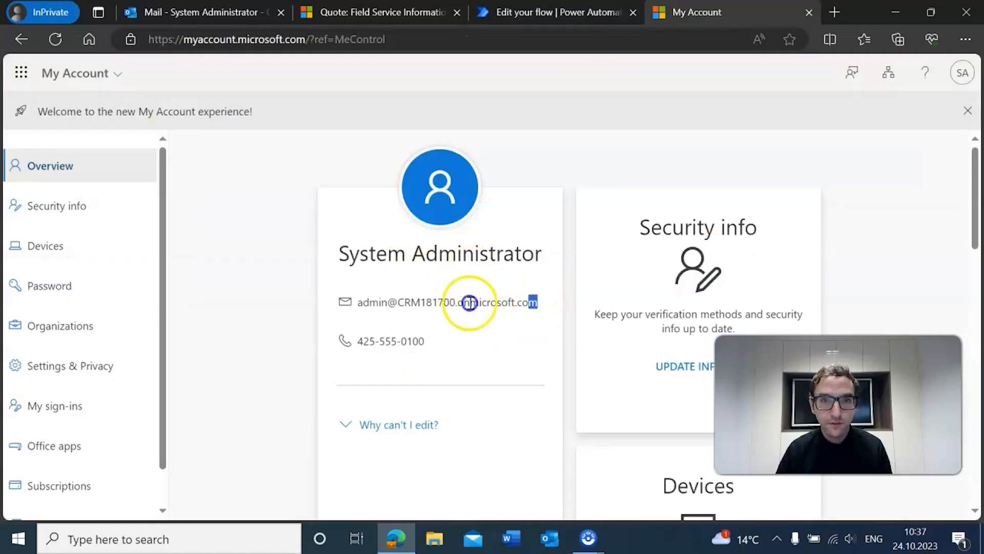
{"action": "triple_click", "coordinate": [446, 301]}
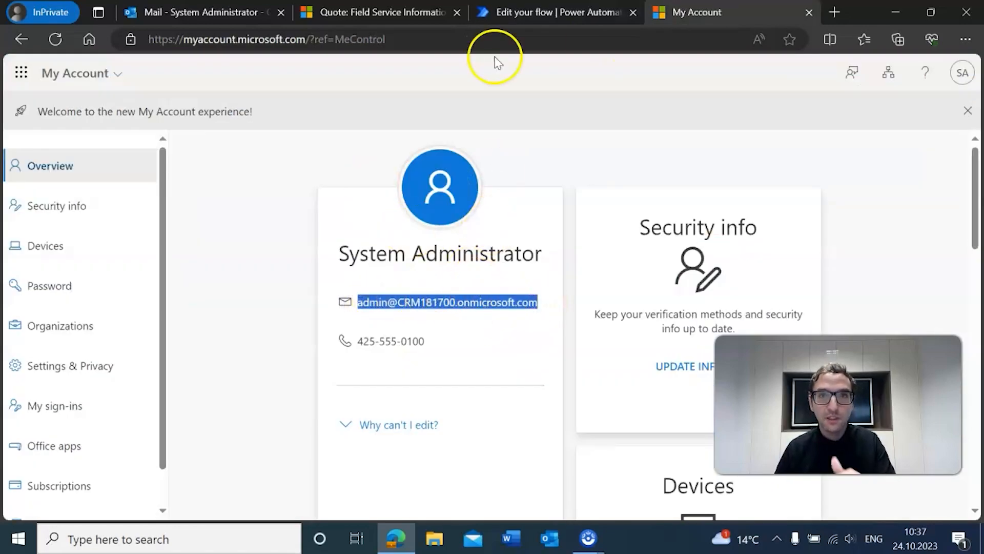
{"action": "left_click", "coordinate": [553, 12]}
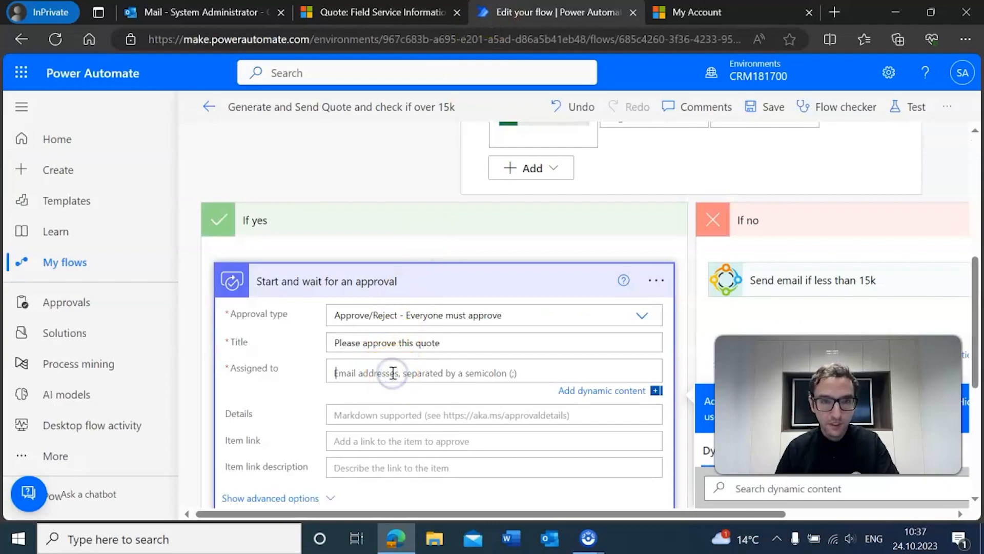
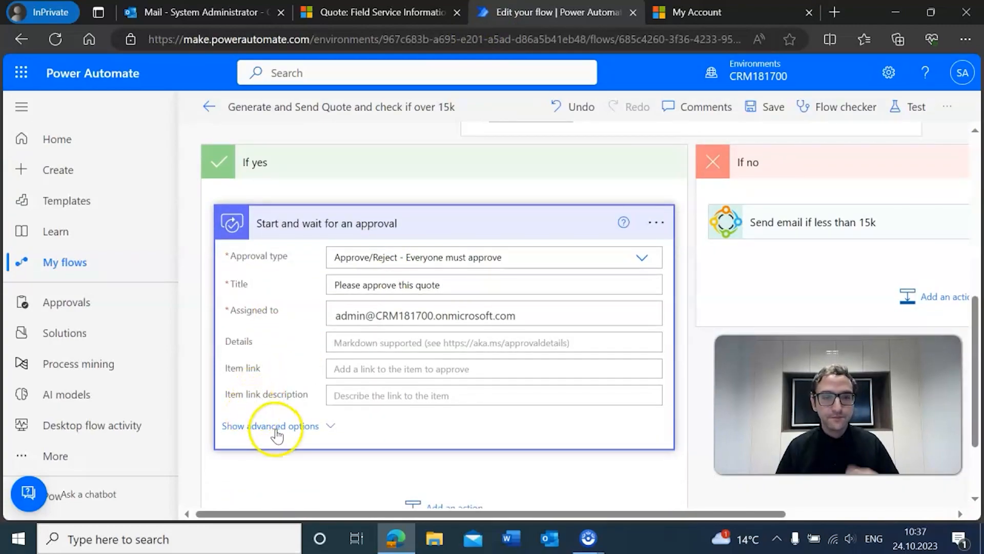
- Set the approval's attachment name to File name and content to Document content, then collapse it
{"action": "left_click", "coordinate": [269, 426]}
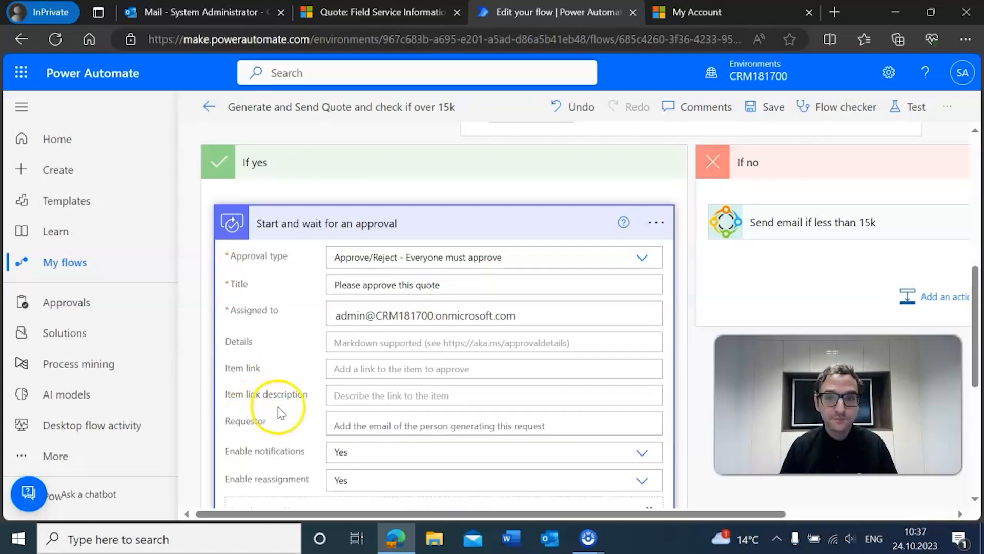
{"action": "scroll", "scroll_direction": "down", "scroll_amount": 3}
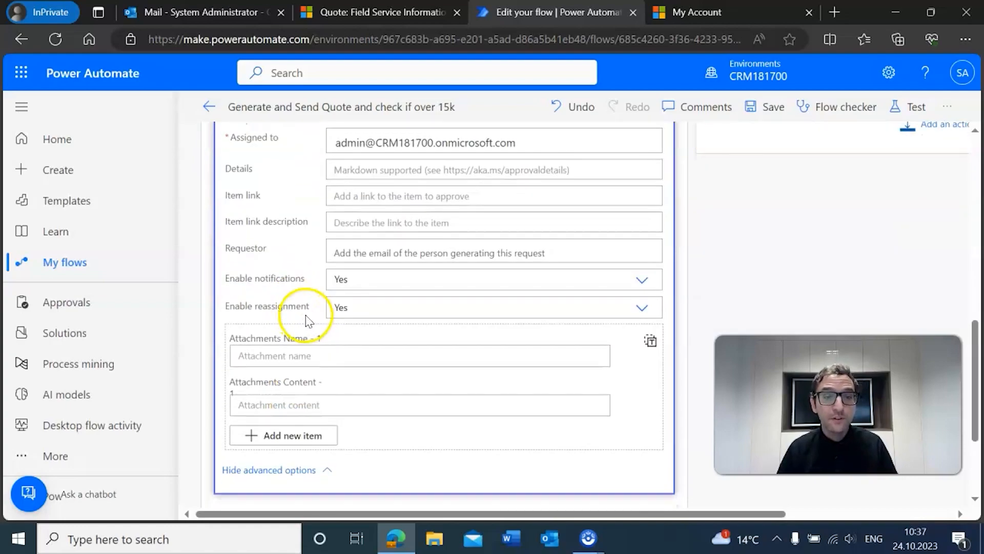
{"action": "left_click", "coordinate": [419, 355]}
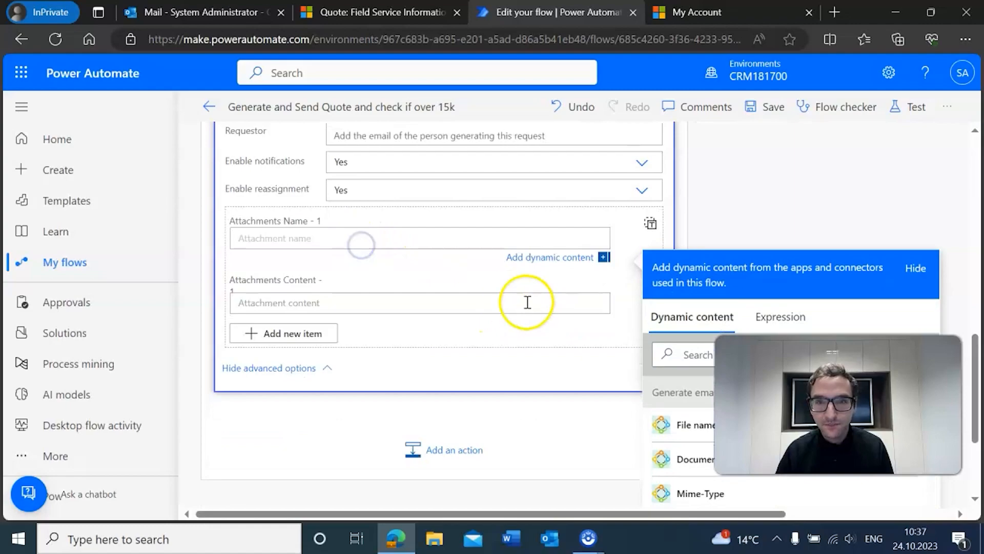
{"action": "scroll", "scroll_direction": "down", "scroll_amount": 3}
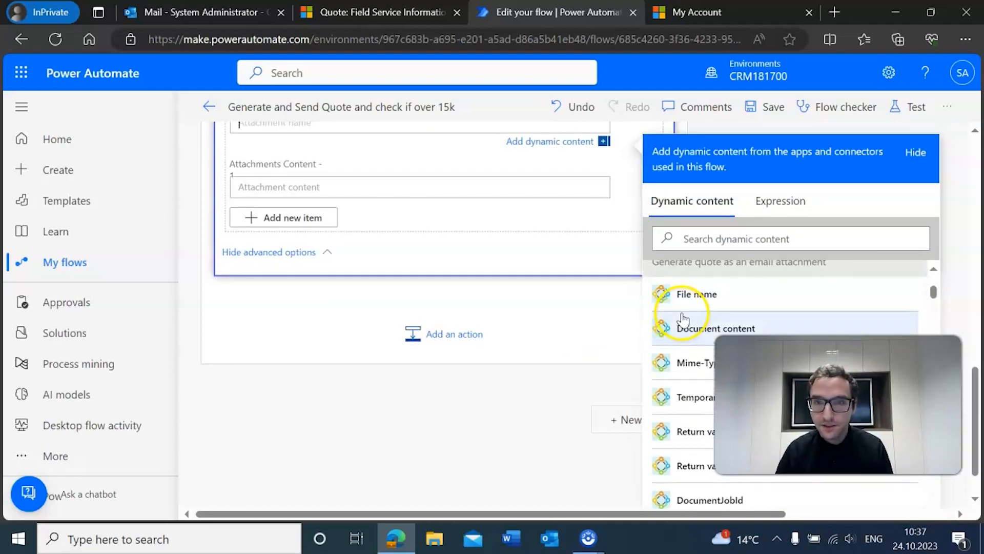
{"action": "left_click", "coordinate": [695, 293]}
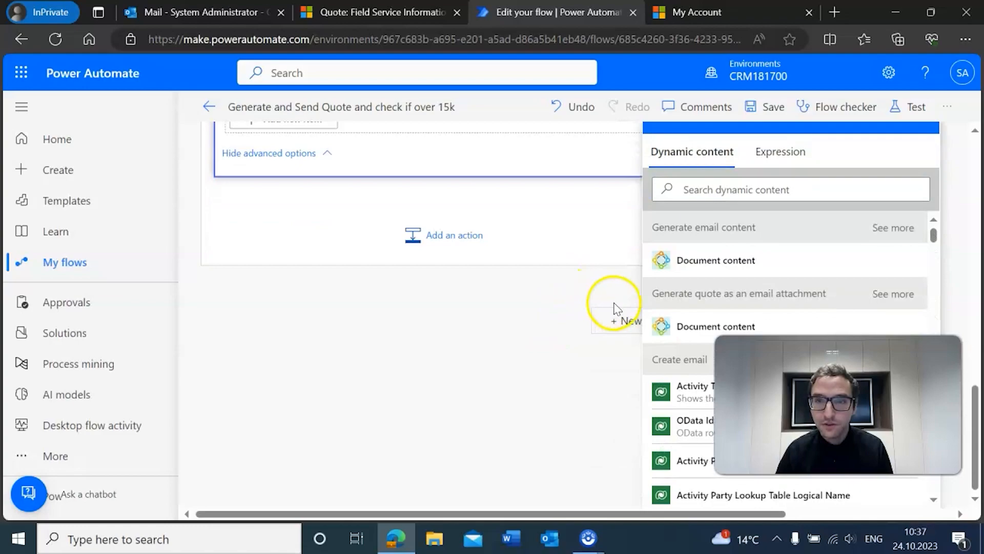
{"action": "mouse_move", "coordinate": [680, 329]}
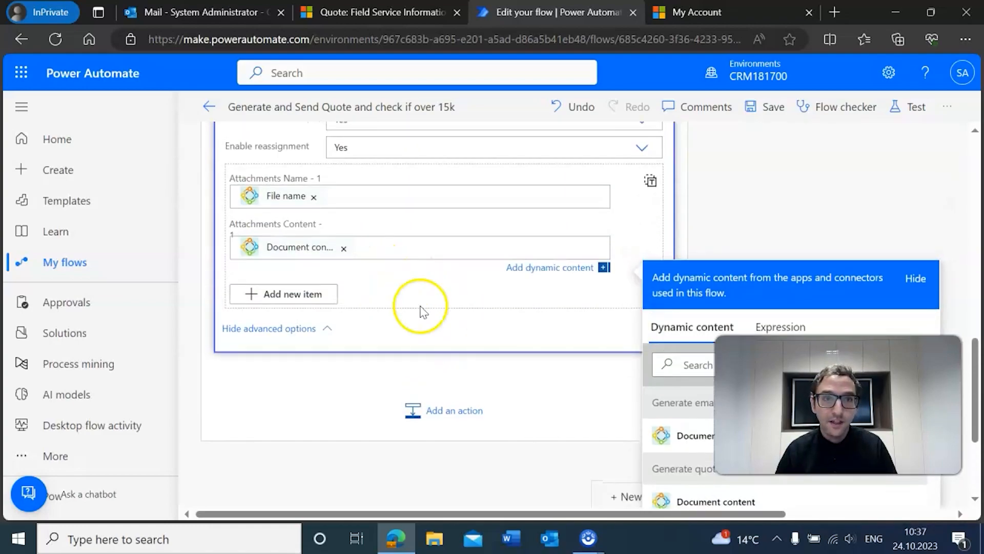
{"action": "scroll", "scroll_direction": "down", "scroll_amount": 3}
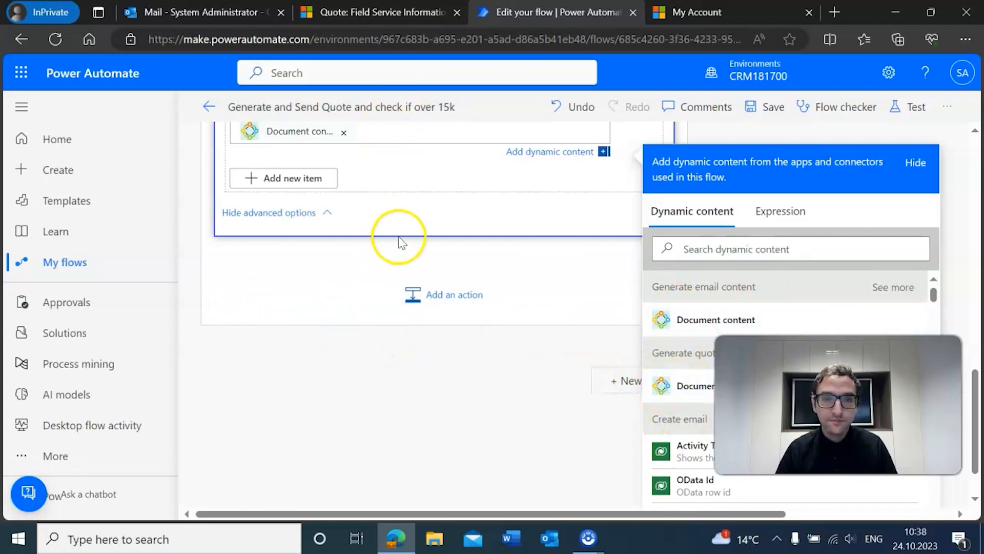
{"action": "scroll", "scroll_direction": "down", "scroll_amount": 3}
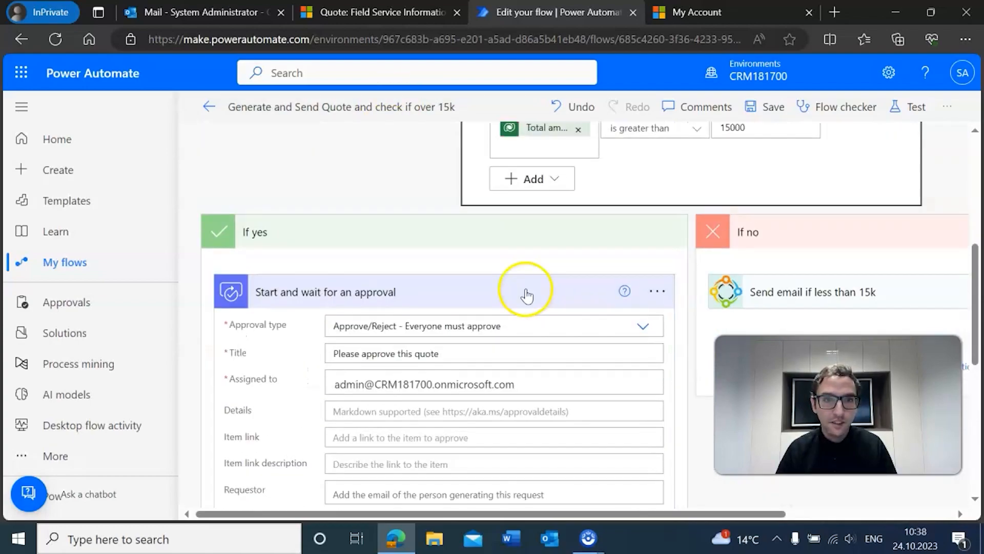
{"action": "left_click", "coordinate": [527, 292]}
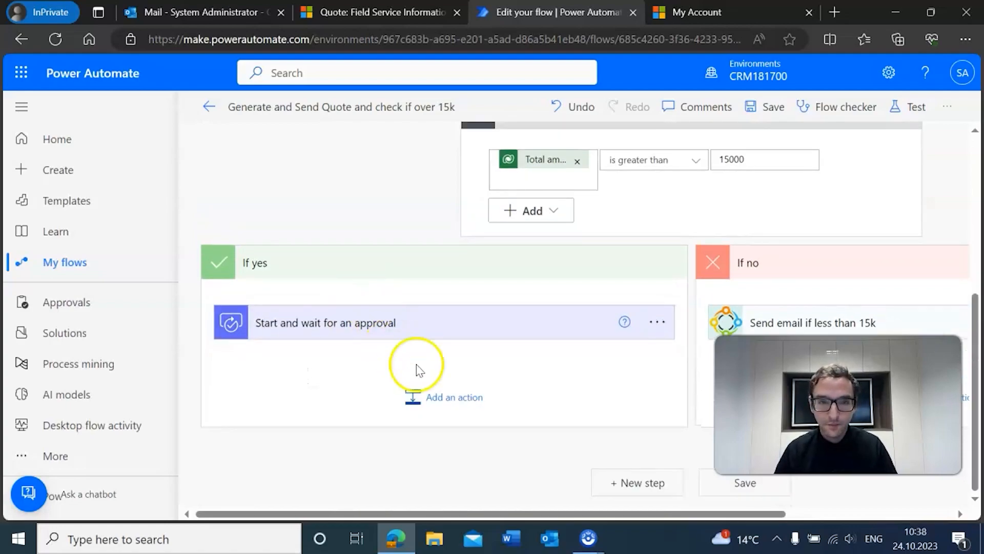
- Add a condition after the approval testing whether Outcome contains 'Approve'
{"action": "left_click", "coordinate": [453, 396]}
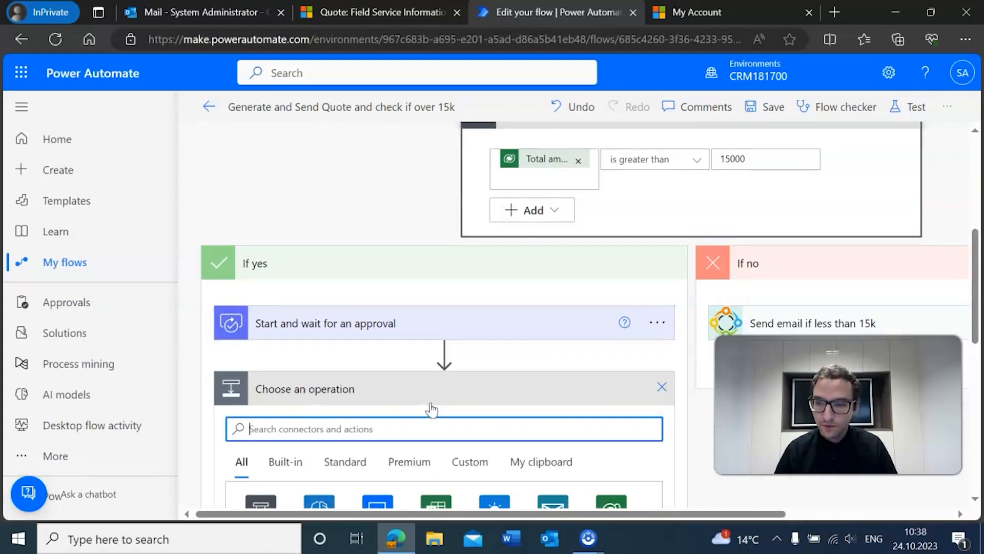
{"action": "left_click", "coordinate": [260, 452]}
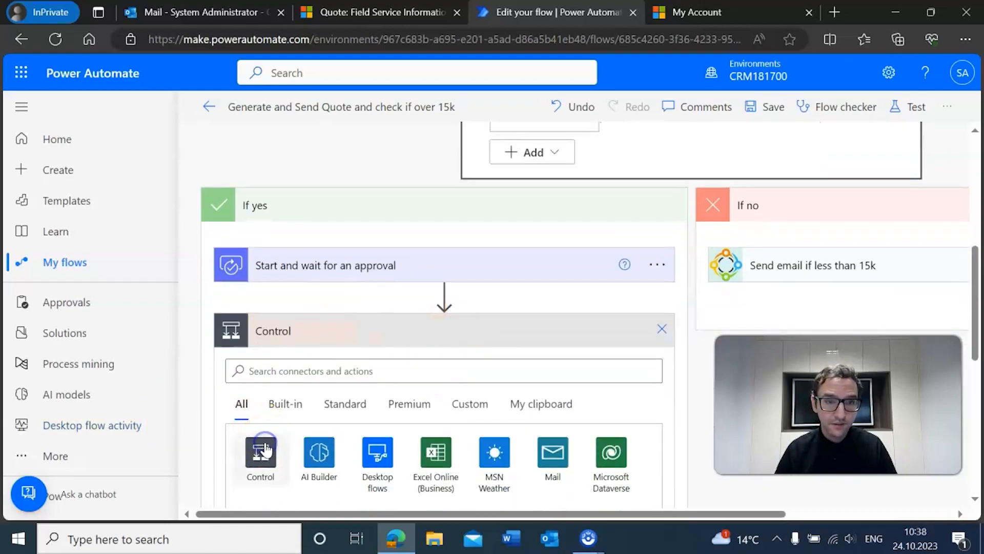
{"action": "left_click", "coordinate": [260, 451]}
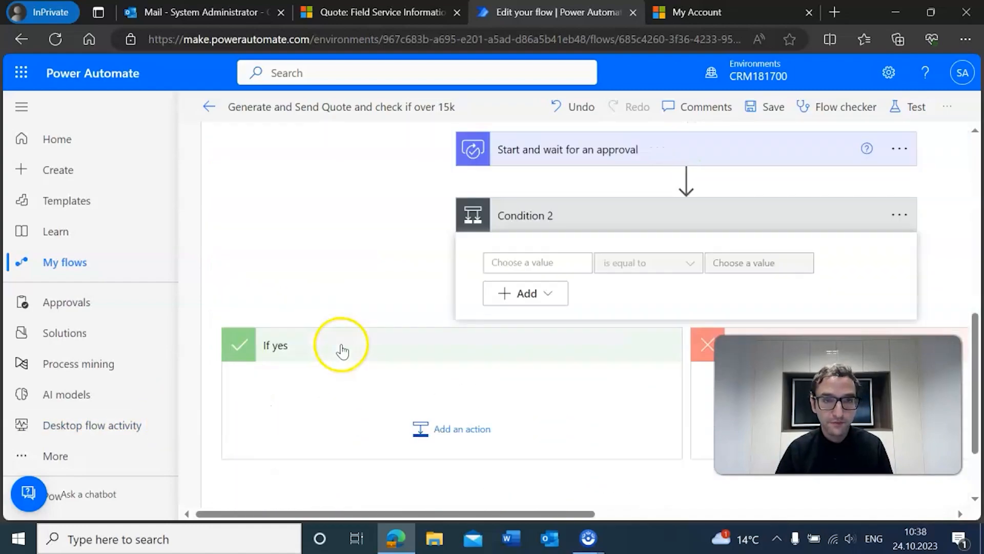
{"action": "left_click", "coordinate": [537, 262]}
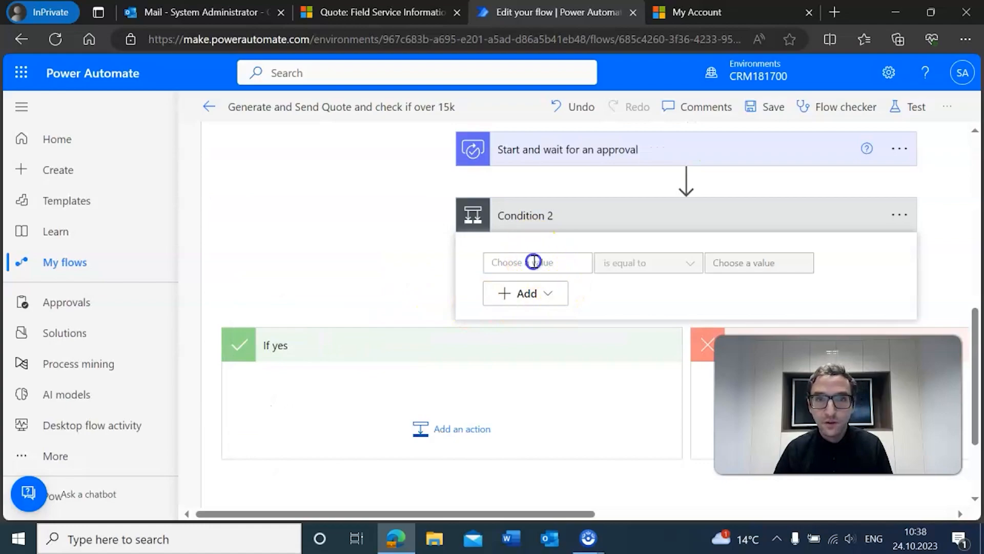
{"action": "left_click", "coordinate": [537, 262]}
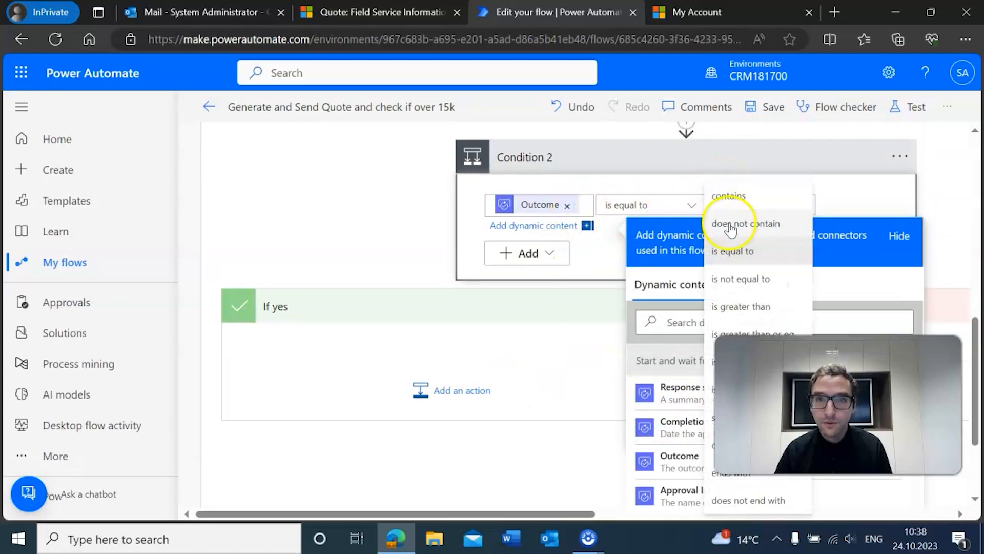
{"action": "left_click", "coordinate": [726, 195]}
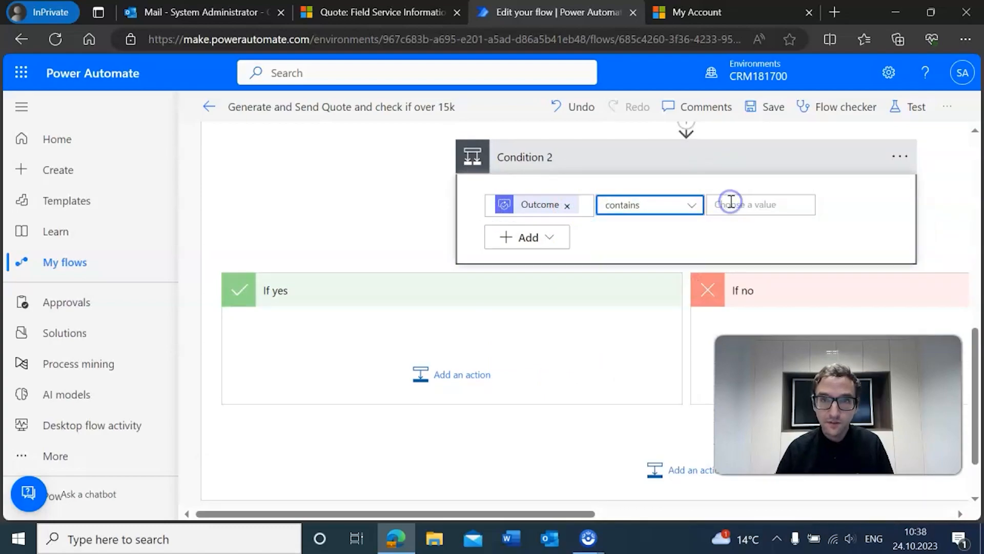
{"action": "left_click", "coordinate": [760, 204]}
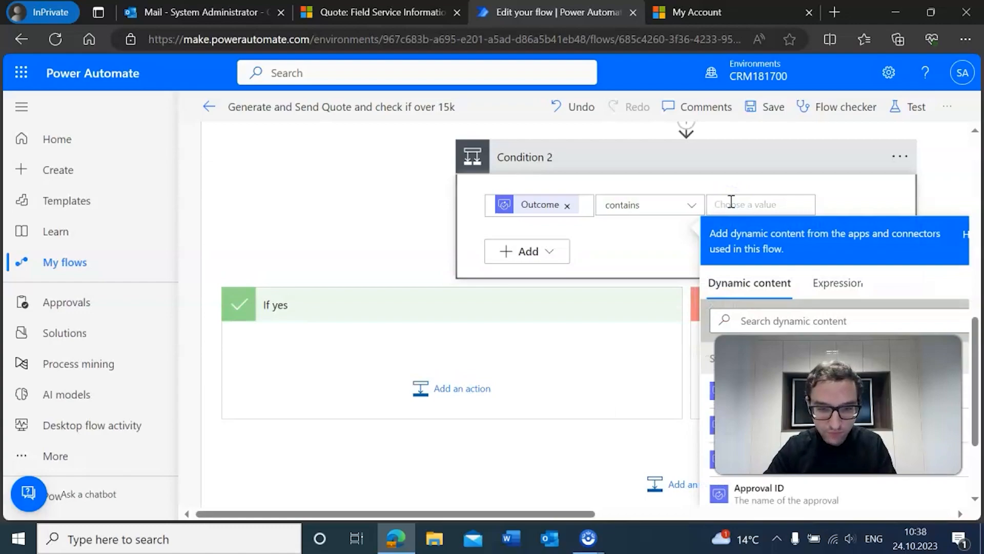
{"action": "type", "text": "Approve"}
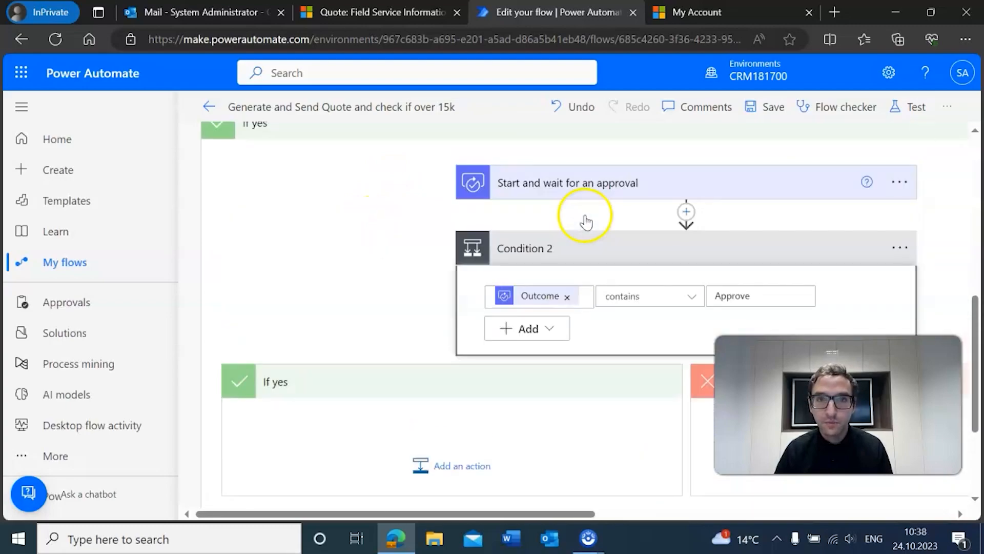
- Rename the condition to 'Check if approved'
{"action": "left_click", "coordinate": [899, 215]}
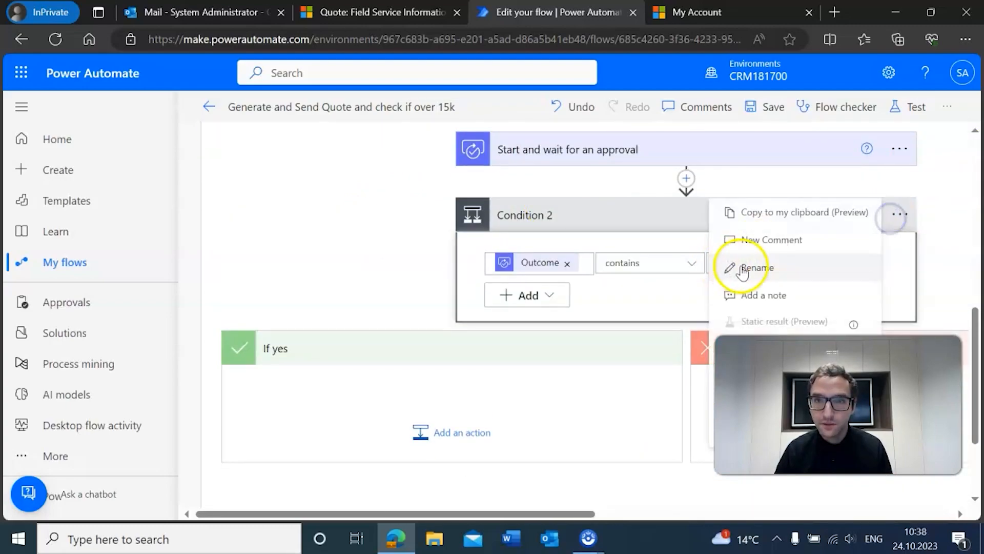
{"action": "left_click", "coordinate": [755, 268]}
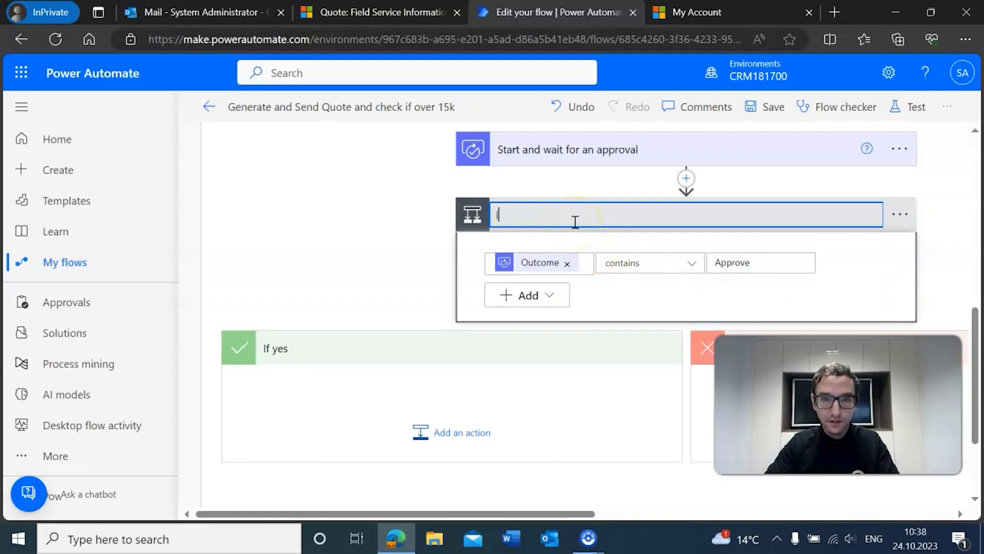
{"action": "type", "text": "Check if"}
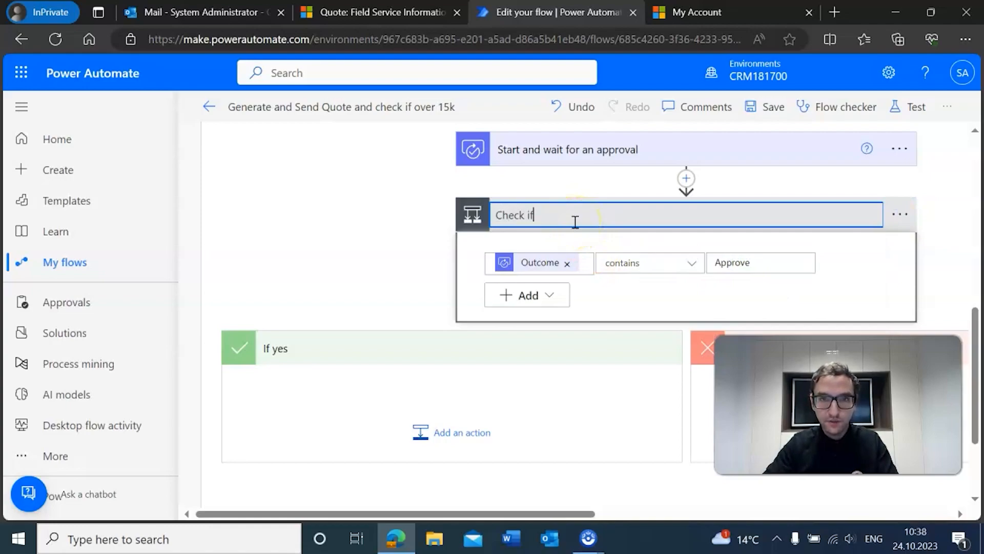
{"action": "type", "text": "app"}
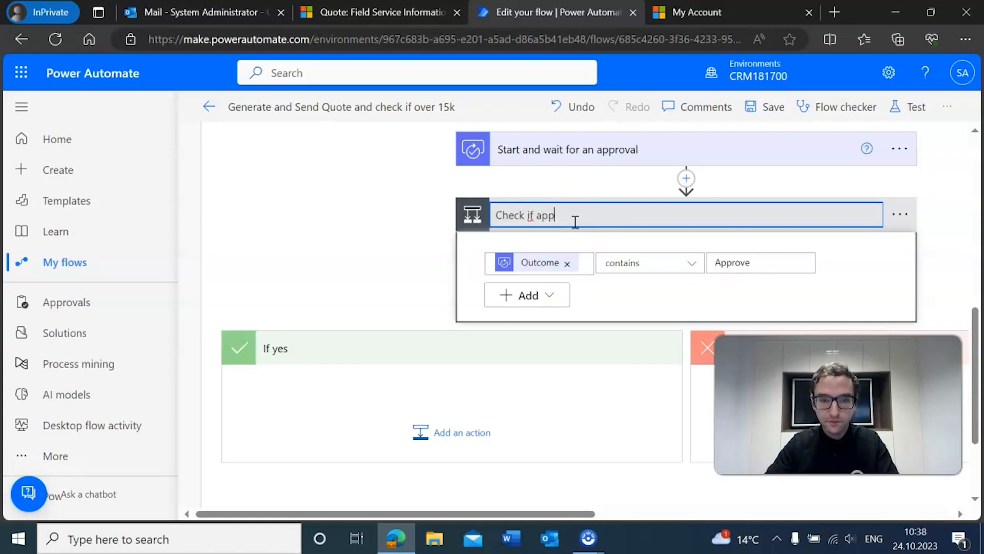
{"action": "type", "text": "roved"}
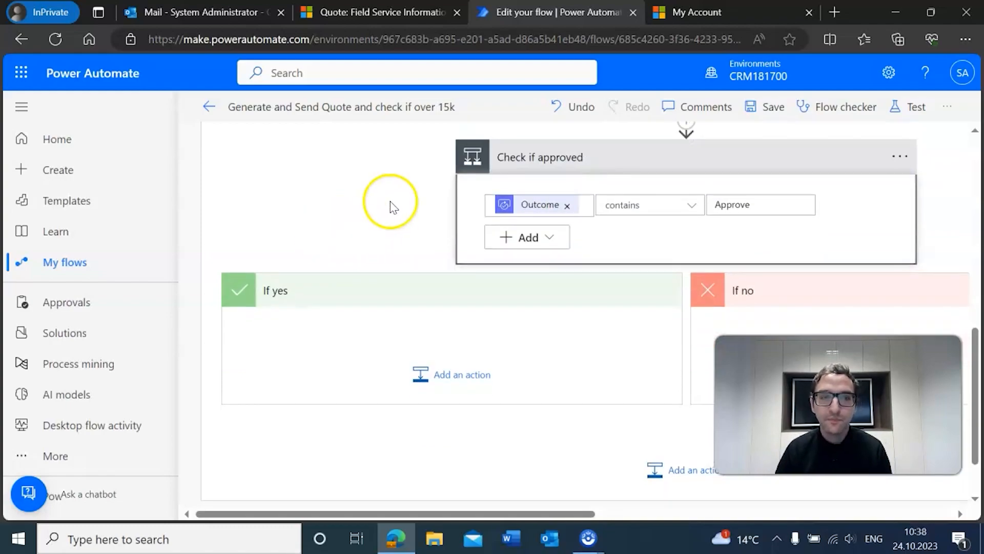
{"action": "mouse_move", "coordinate": [784, 277]}
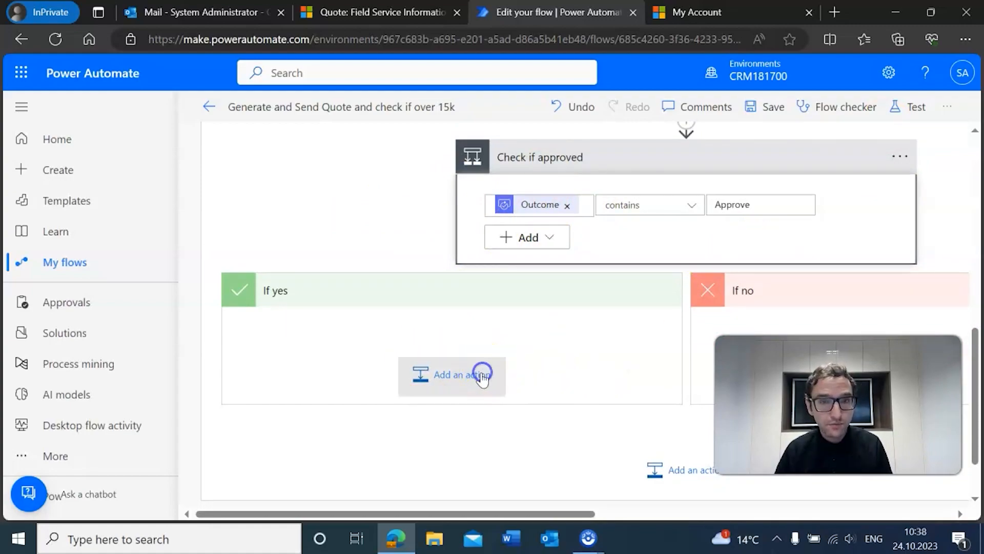
- Add a DocumentsCorePack send email action named 'Send email if approved' to the approved branch
{"action": "left_click", "coordinate": [453, 375]}
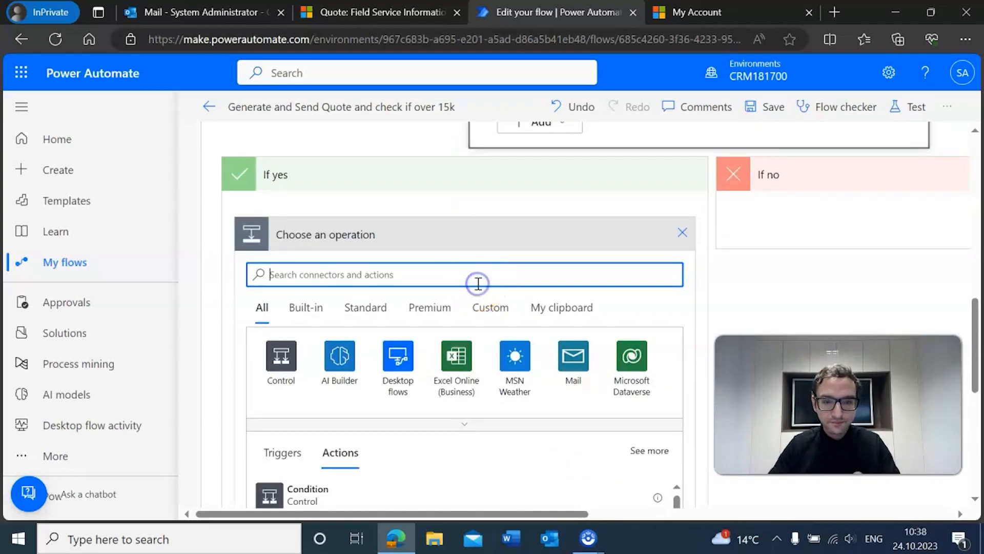
{"action": "type", "text": "Documetn"}
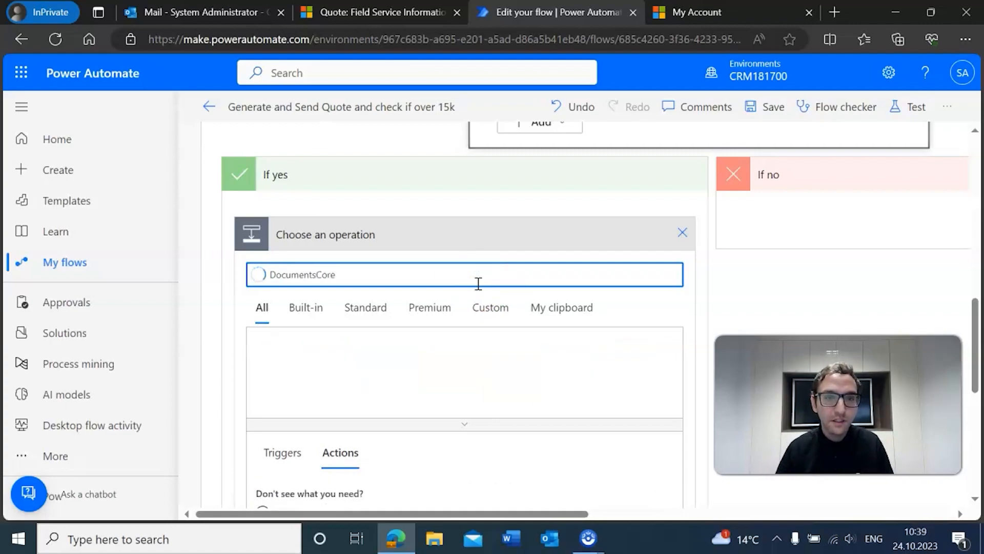
{"action": "left_click", "coordinate": [301, 275]}
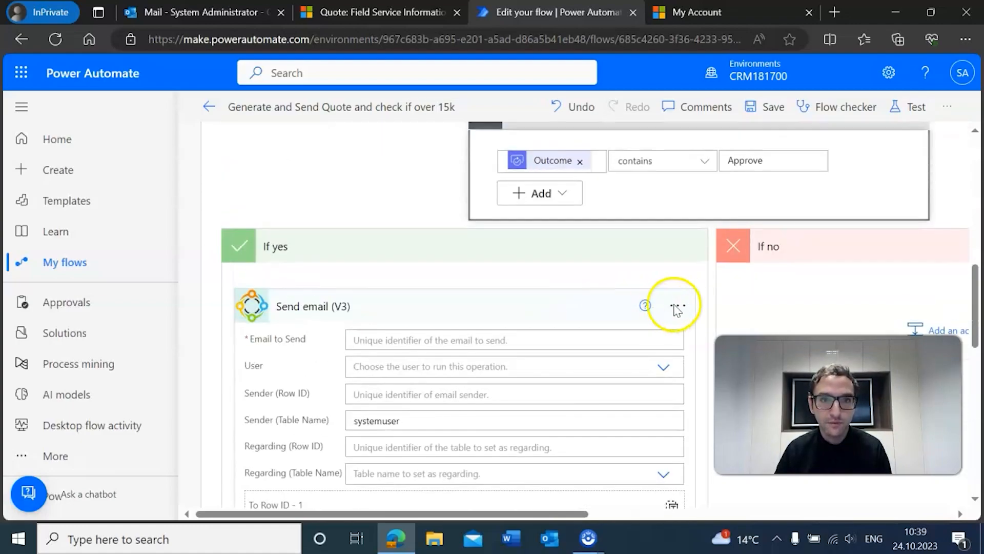
{"action": "left_click", "coordinate": [677, 307]}
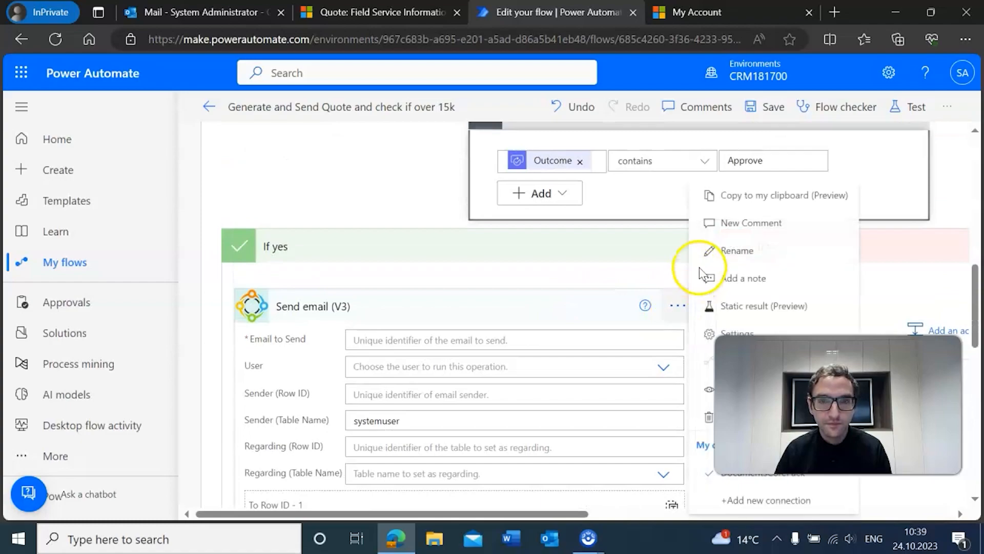
{"action": "left_click", "coordinate": [739, 251]}
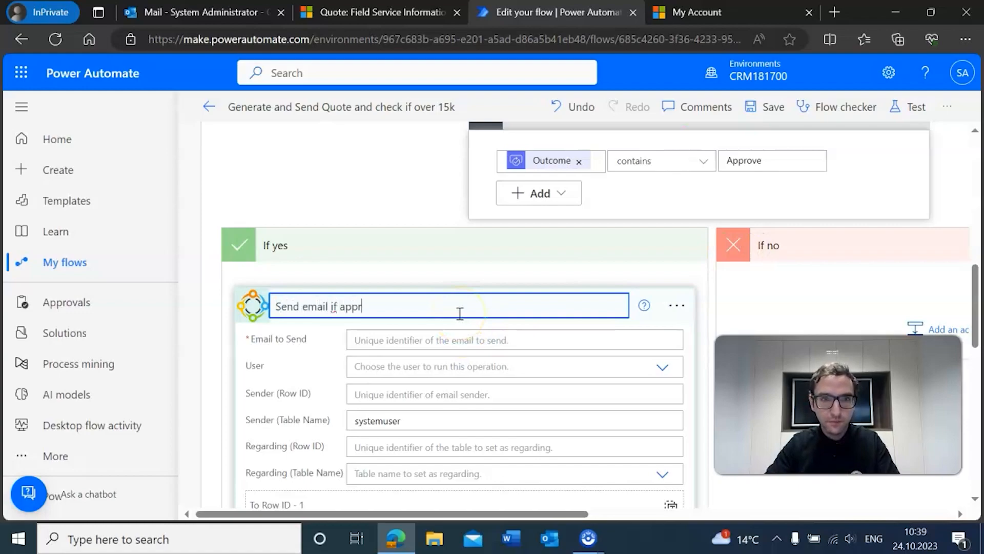
{"action": "type", "text": "oved"}
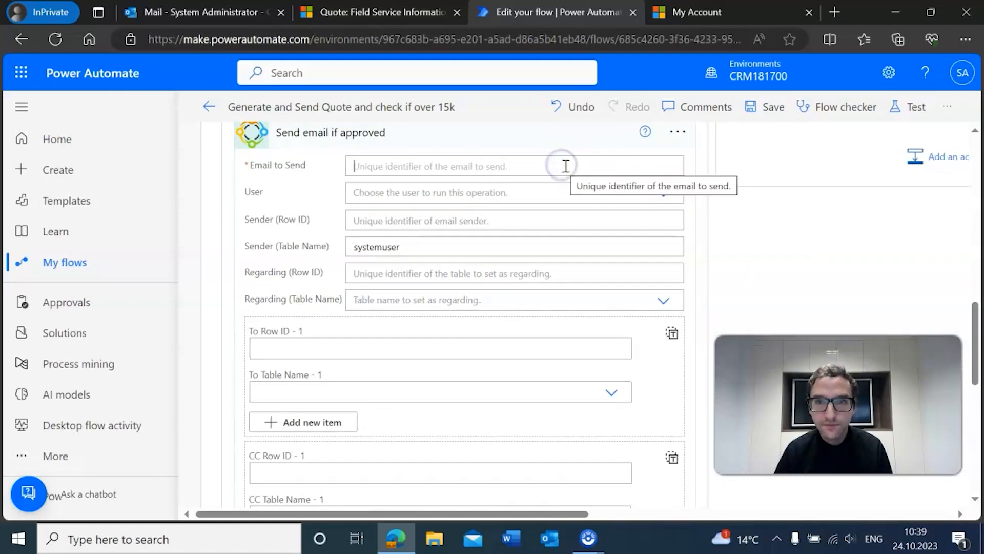
- Set the email to the created Email Message, with Owner (Value) as sender
{"action": "left_click", "coordinate": [514, 165]}
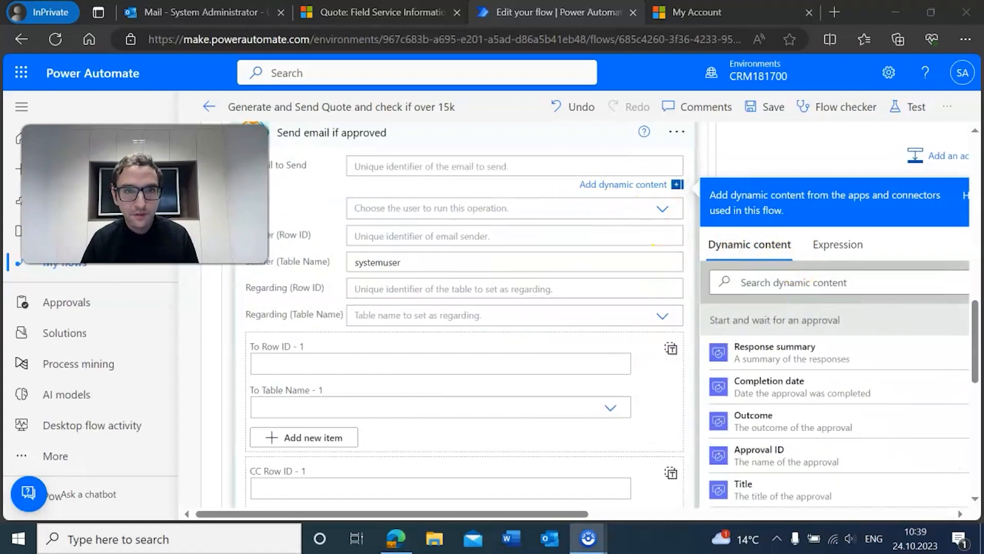
{"action": "left_click", "coordinate": [816, 283]}
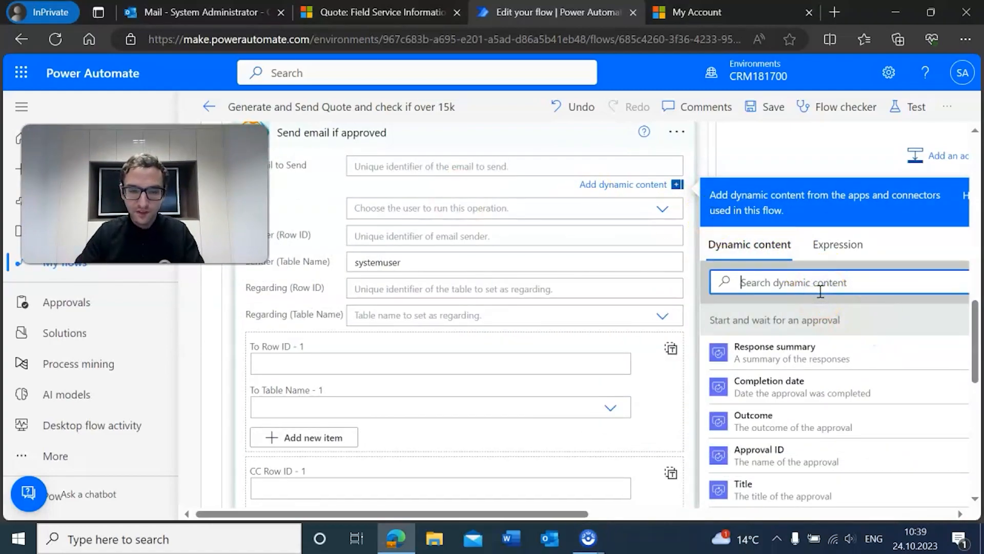
{"action": "type", "text": "Email"}
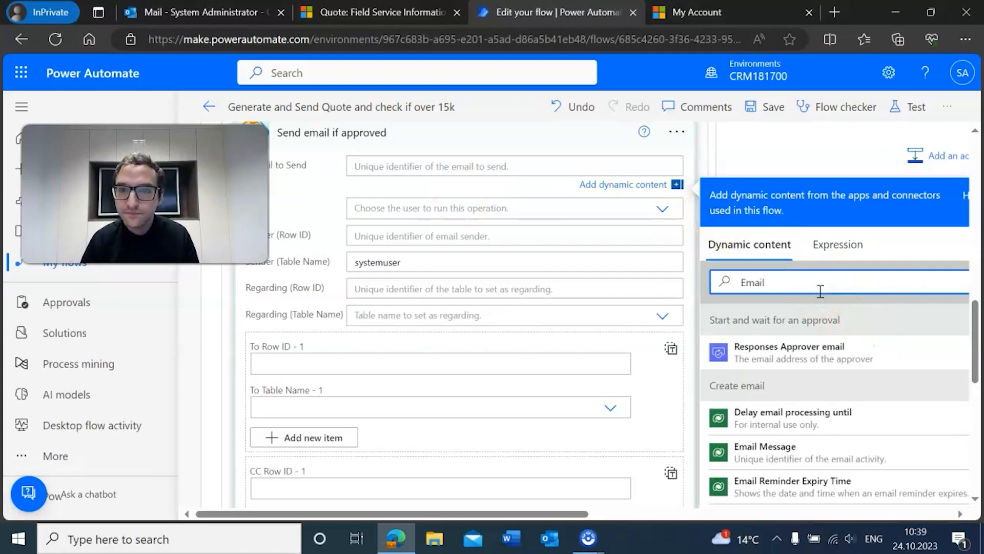
{"action": "left_click", "coordinate": [764, 453]}
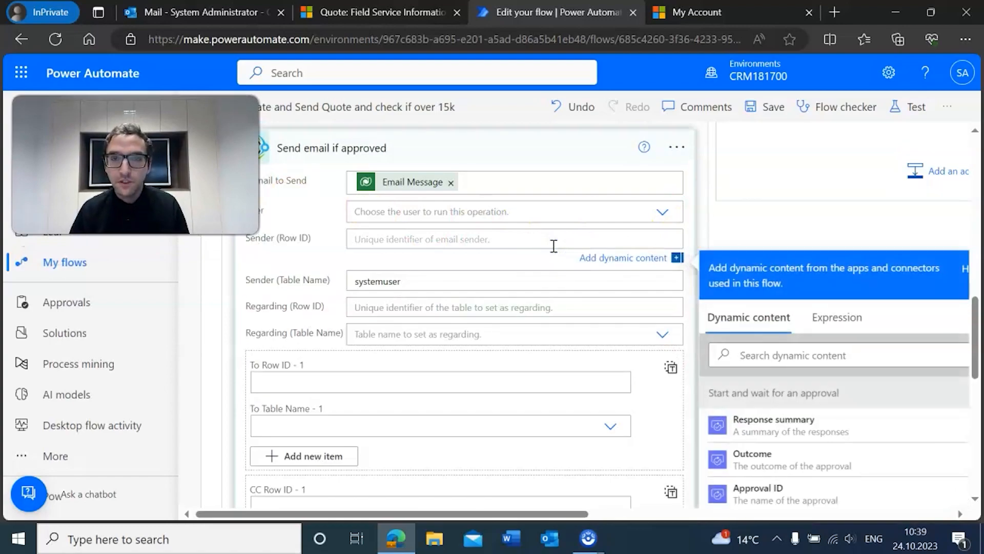
{"action": "type", "text": "Owner"}
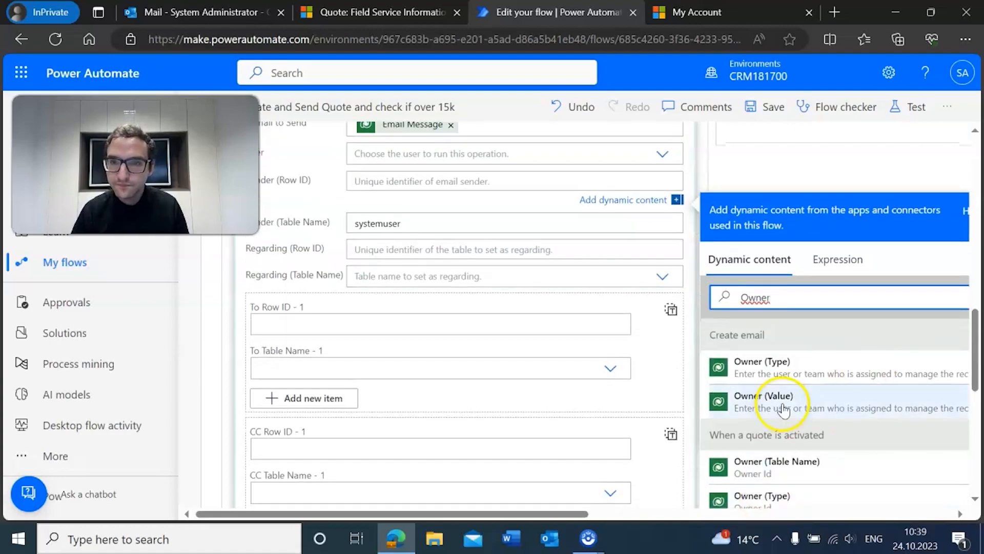
{"action": "left_click", "coordinate": [785, 403]}
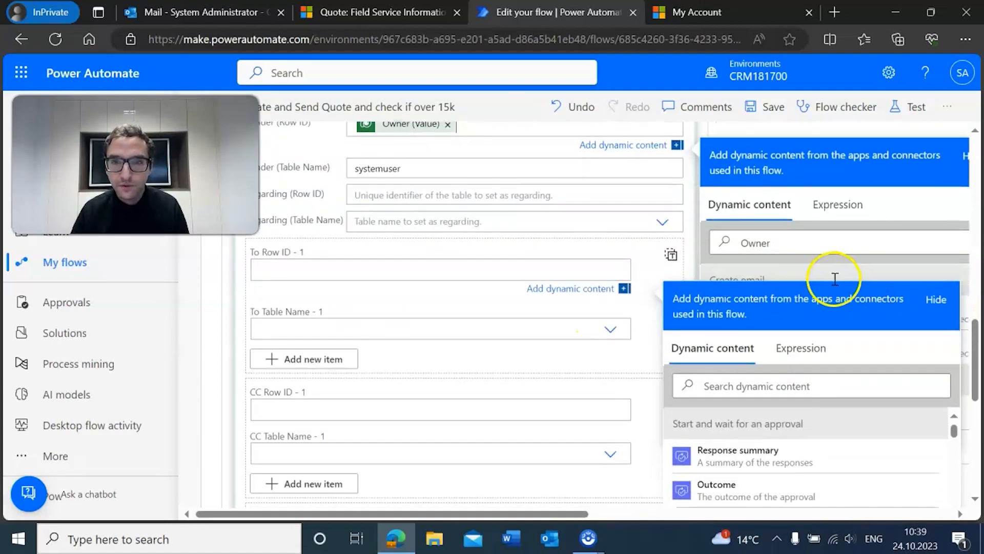
{"action": "left_click", "coordinate": [761, 312]}
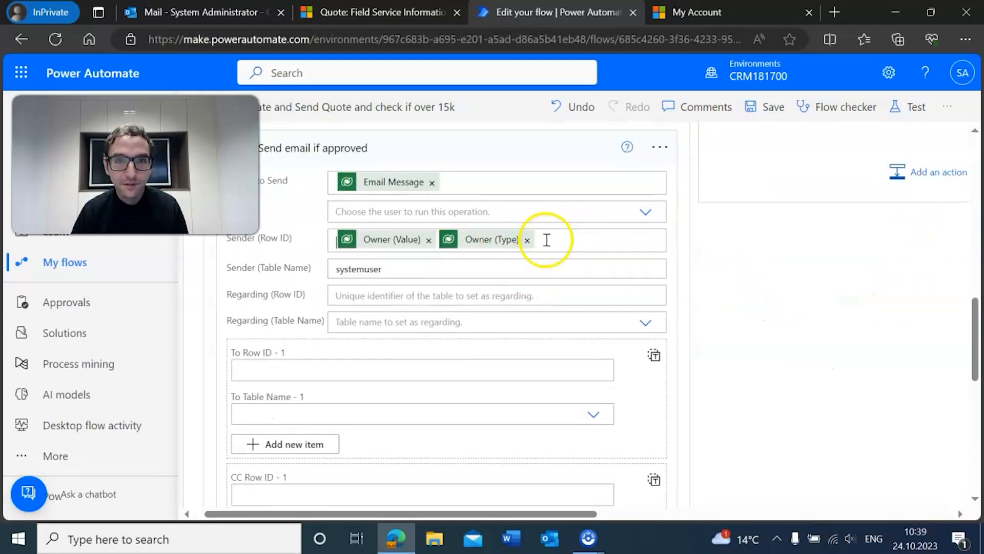
{"action": "mouse_move", "coordinate": [528, 245]}
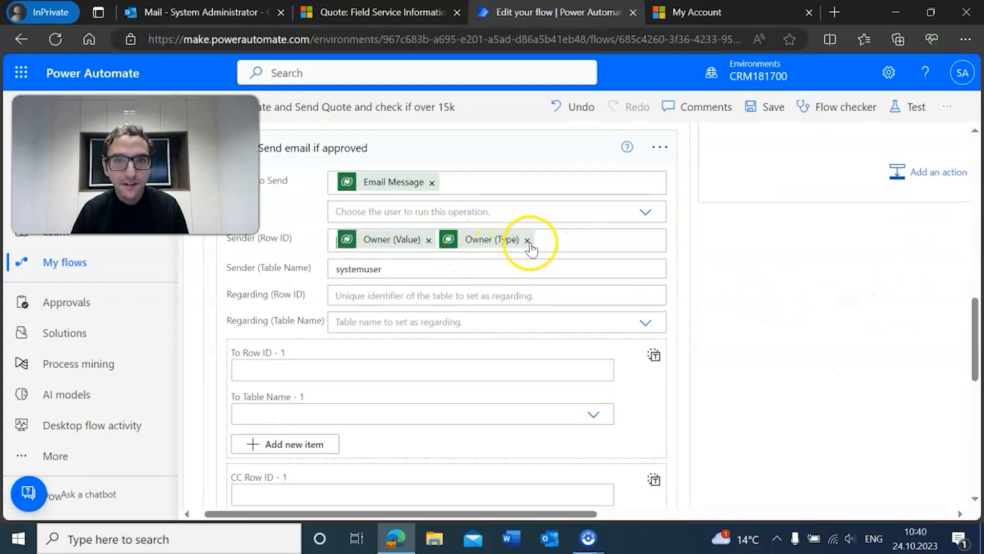
{"action": "left_click", "coordinate": [526, 239]}
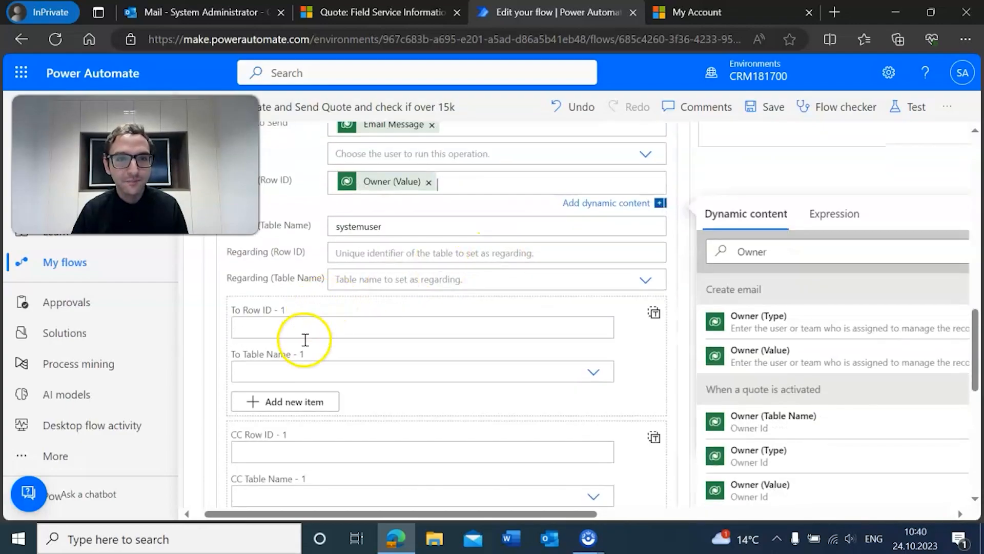
- Make Potential Customer the recipient row ID, with Account as the recipient table
{"action": "left_click", "coordinate": [420, 327]}
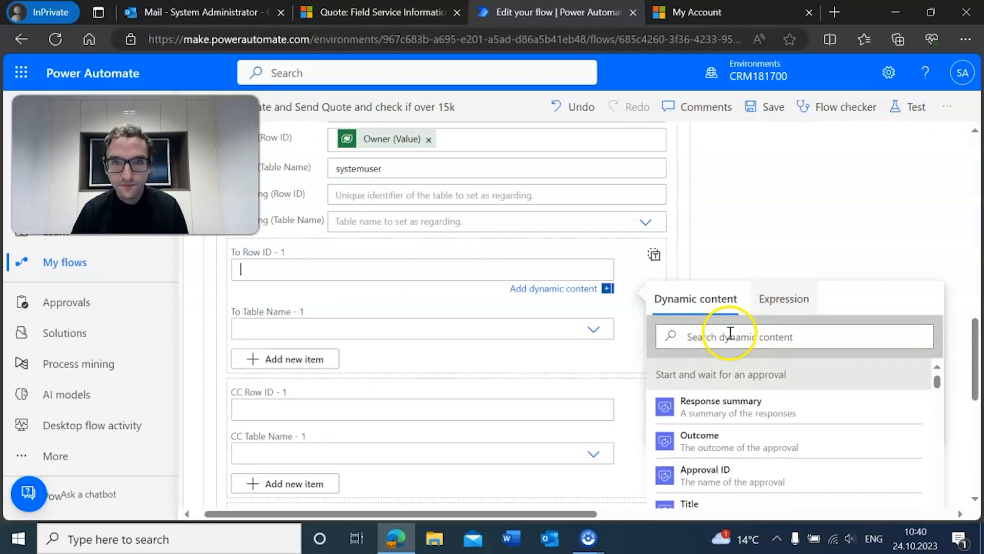
{"action": "left_click", "coordinate": [793, 336]}
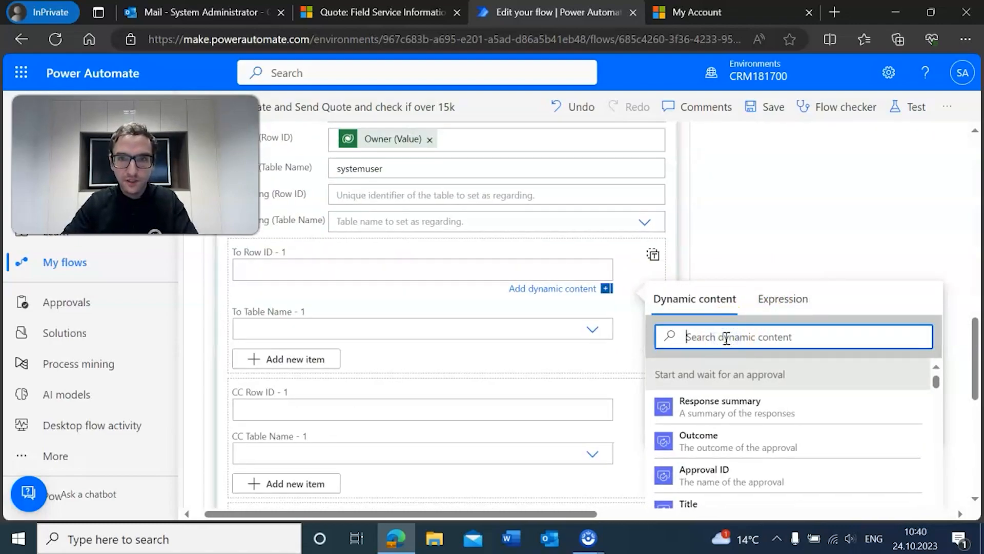
{"action": "type", "text": "Poten"}
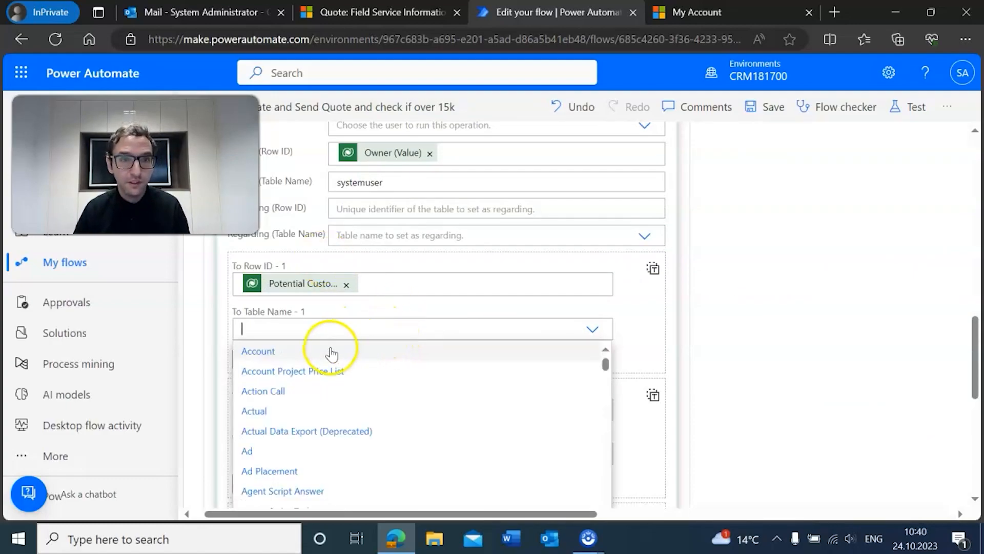
{"action": "left_click", "coordinate": [258, 350]}
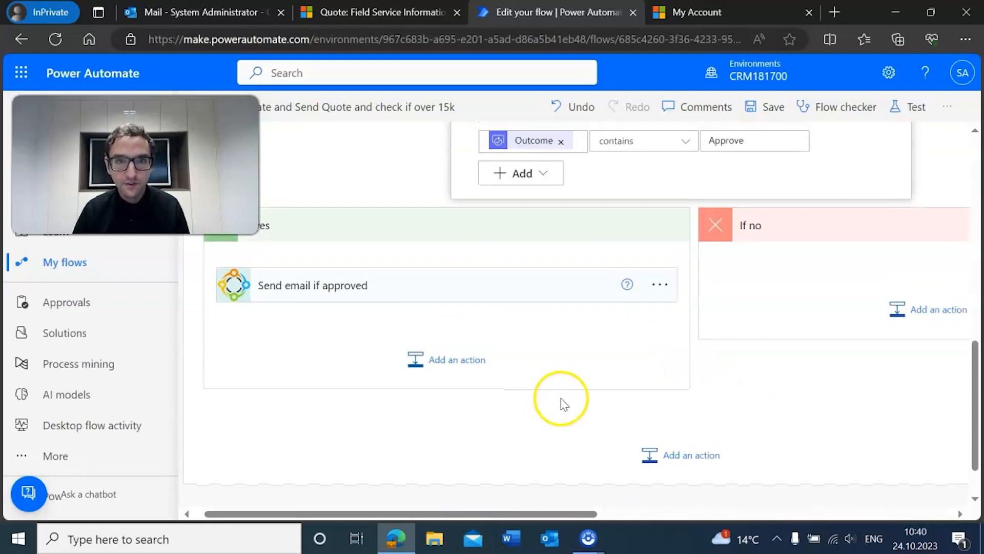
- Save the completed quote approval flow from the designer command bar
{"action": "scroll", "scroll_direction": "down", "scroll_amount": 3}
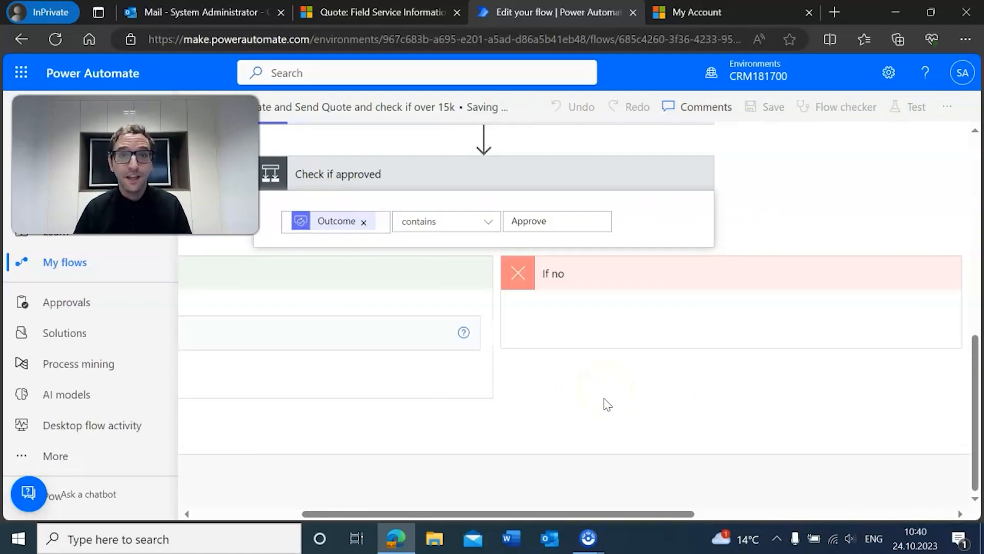
{"action": "left_click", "coordinate": [772, 106]}
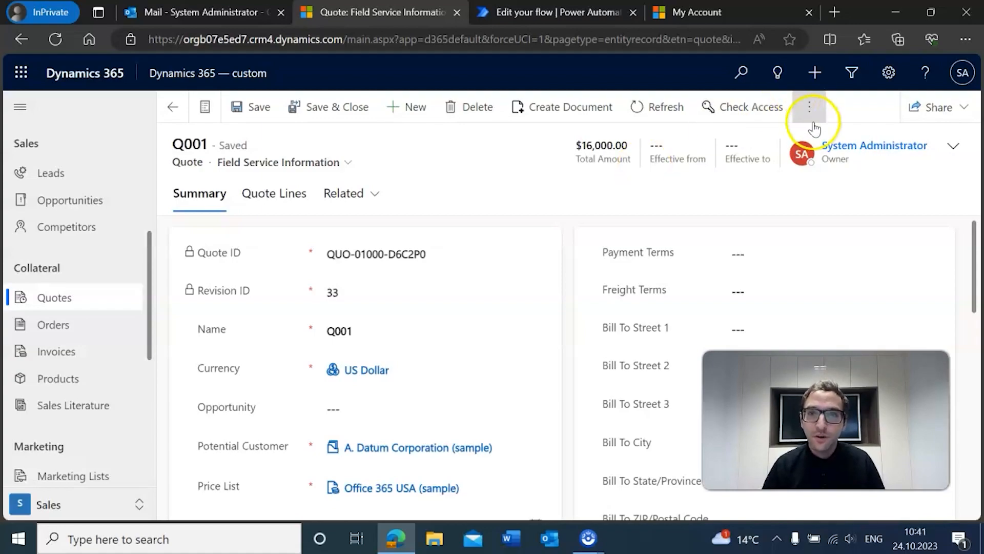
- Activate quote Q001 using Activate Quote in the overflow menu
{"action": "left_click", "coordinate": [810, 107]}
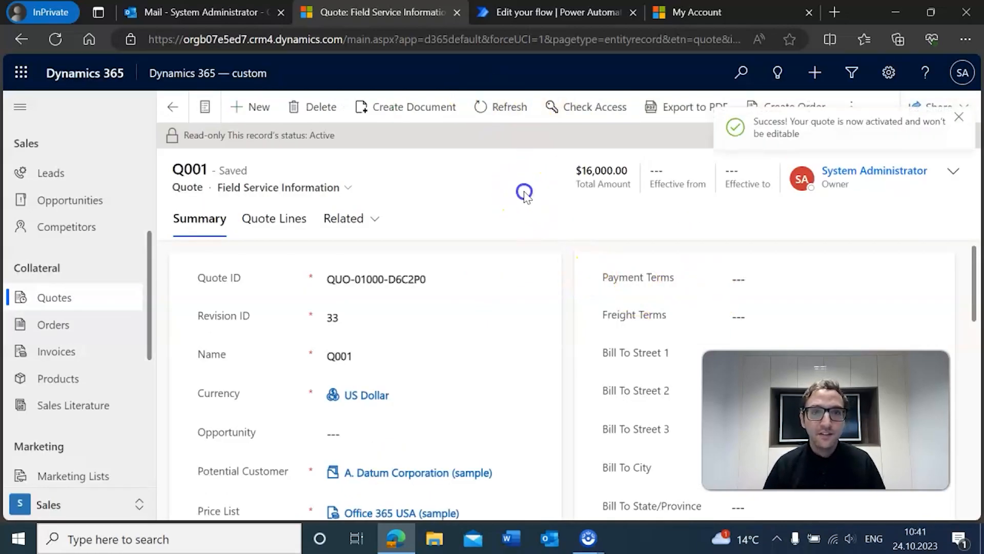
{"action": "left_click", "coordinate": [201, 11]}
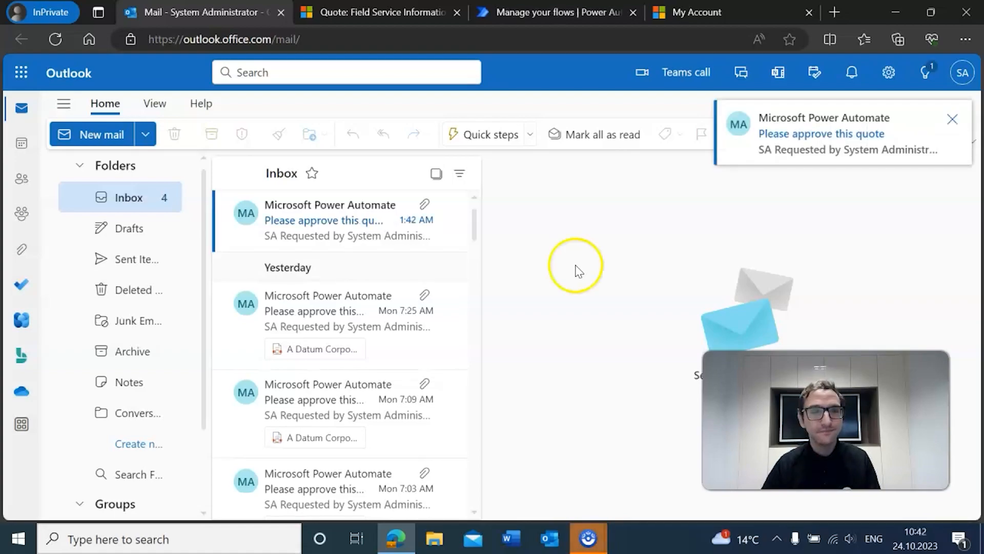
{"action": "mouse_move", "coordinate": [333, 239]}
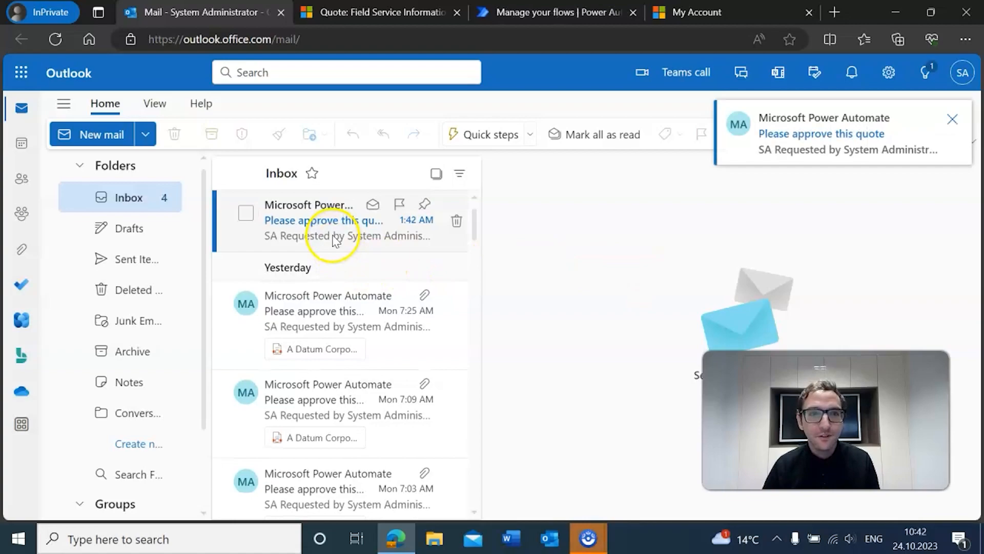
- Open the 'Please approve this quote' email and preview its A Datum quote PDF totalling $16,000
{"action": "left_click", "coordinate": [325, 220]}
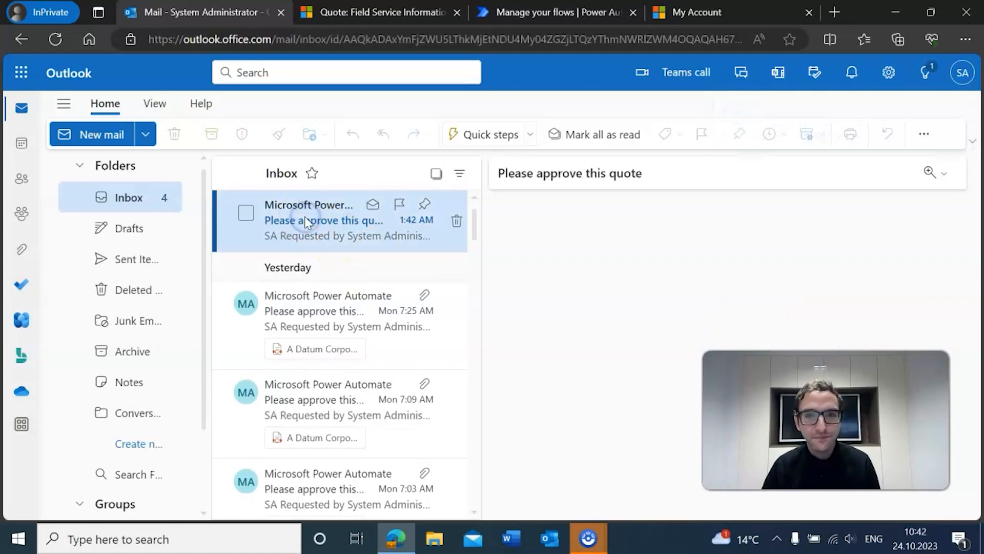
{"action": "left_click", "coordinate": [324, 219]}
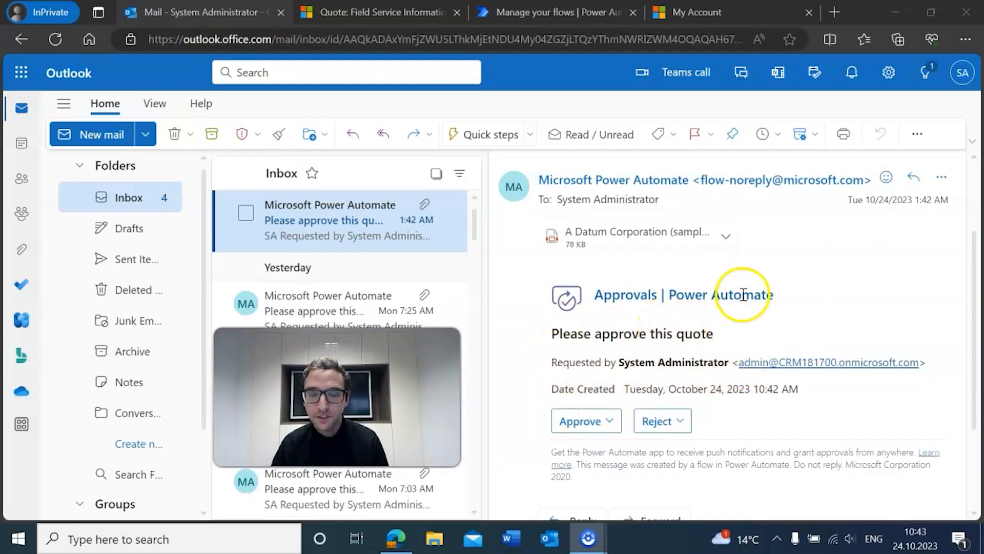
{"action": "mouse_move", "coordinate": [674, 248]}
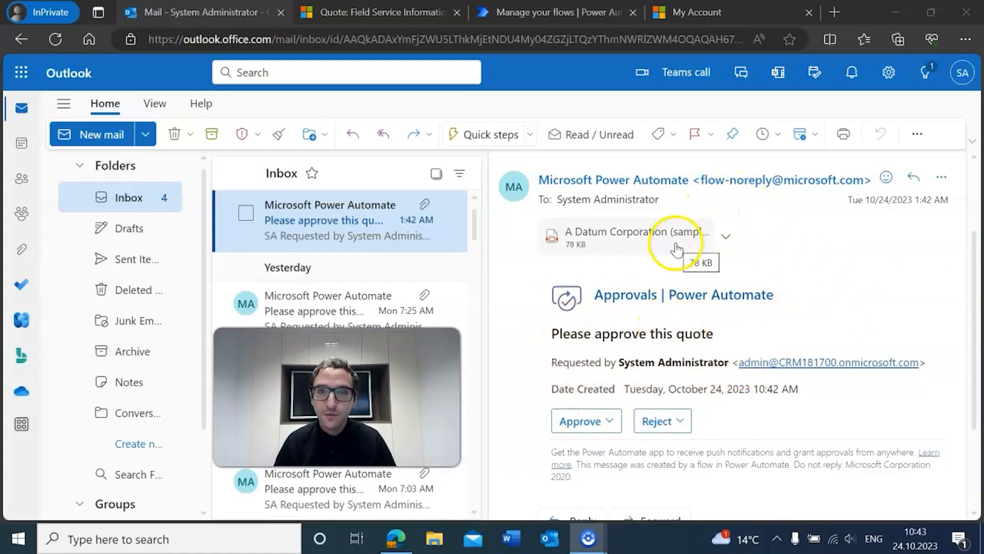
{"action": "left_click", "coordinate": [627, 237]}
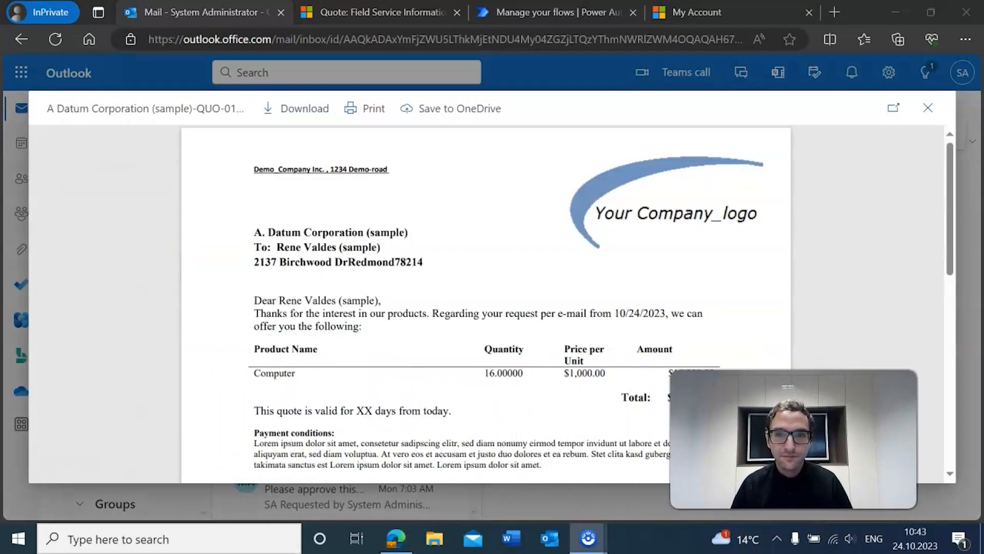
{"action": "scroll", "scroll_direction": "down", "scroll_amount": 3}
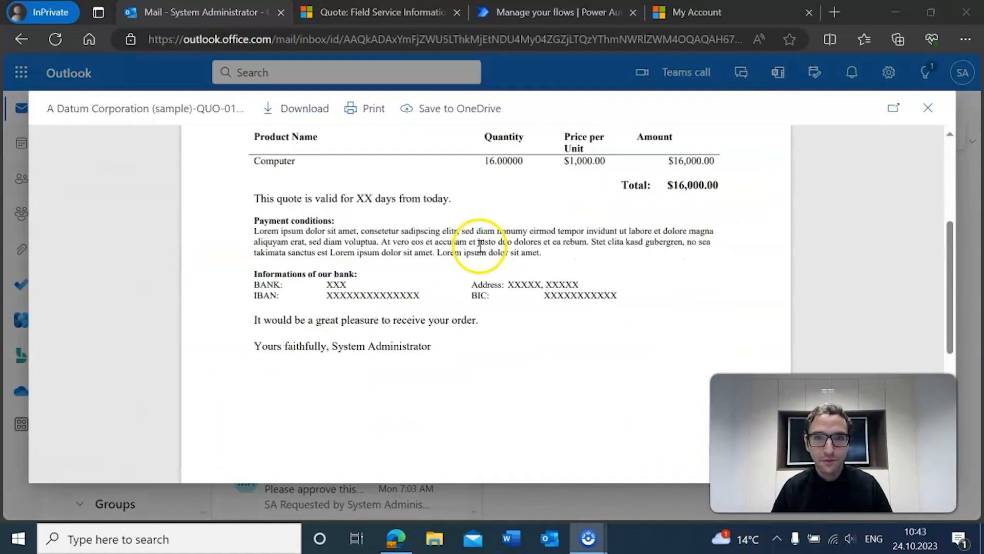
{"action": "scroll", "scroll_direction": "down", "scroll_amount": 3}
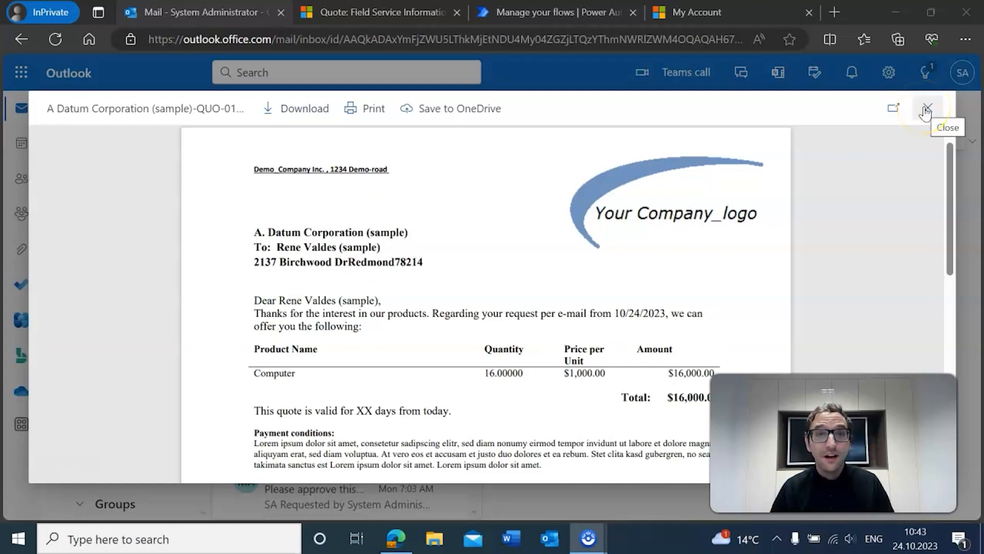
{"action": "left_click", "coordinate": [928, 108]}
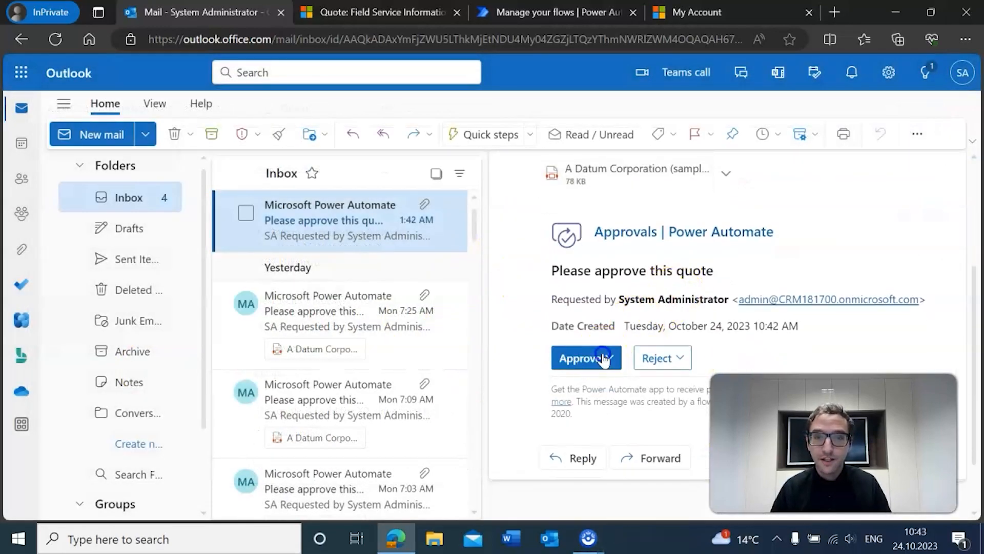
- Choose Approve on the quote approval email in Outlook and submit the response
{"action": "left_click", "coordinate": [586, 357]}
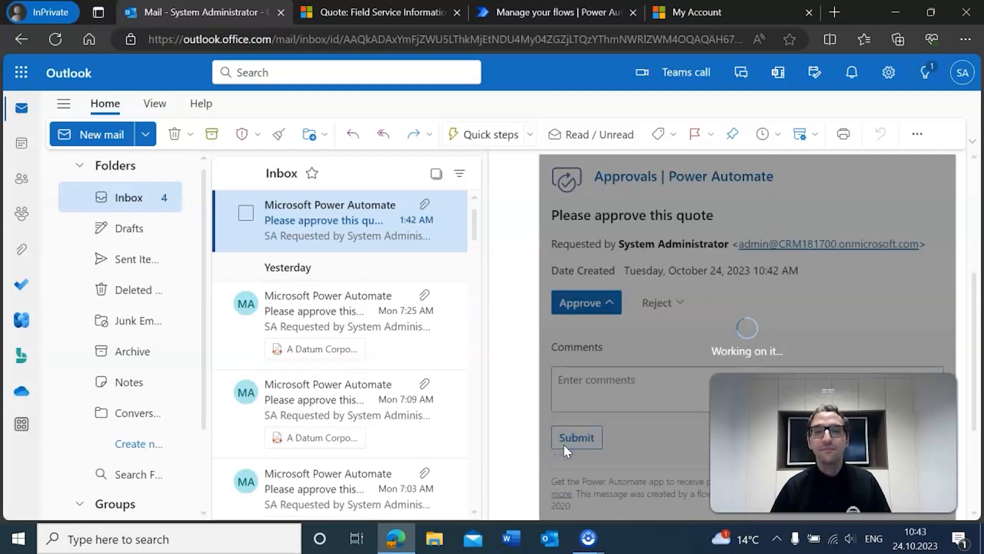
{"action": "left_click", "coordinate": [575, 437]}
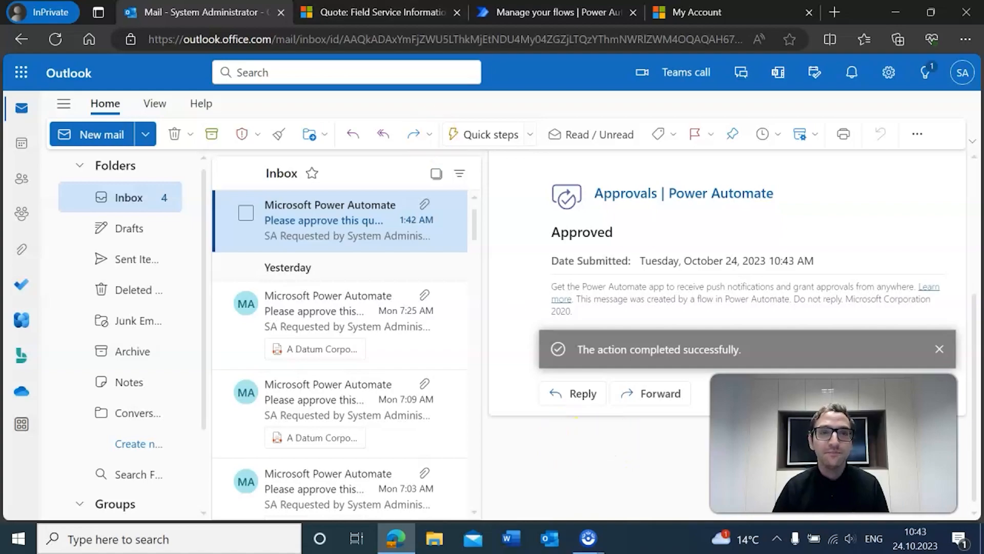
- From the activated quote, open the A. Datum Corporation (sample) potential customer account
{"action": "left_click", "coordinate": [376, 11]}
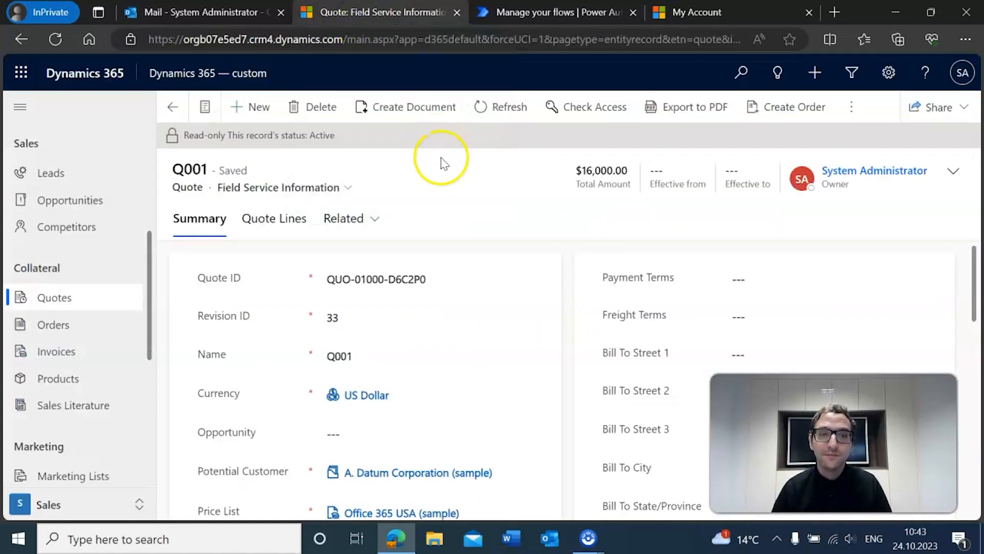
{"action": "scroll", "scroll_direction": "down", "scroll_amount": 3}
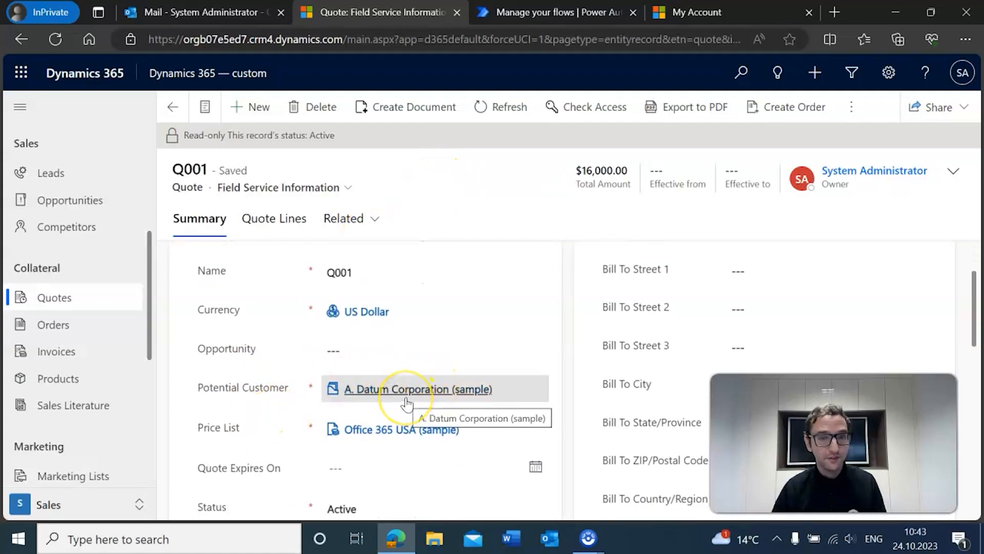
{"action": "left_click", "coordinate": [417, 389]}
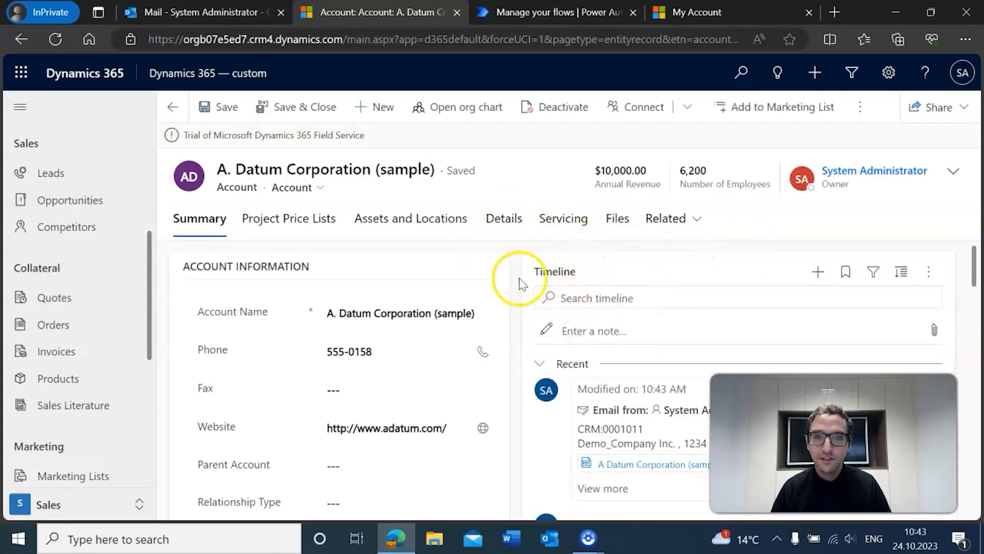
- Expand the newest timeline email to review the $16,000 quote PDF
{"action": "scroll", "scroll_direction": "down", "scroll_amount": 3}
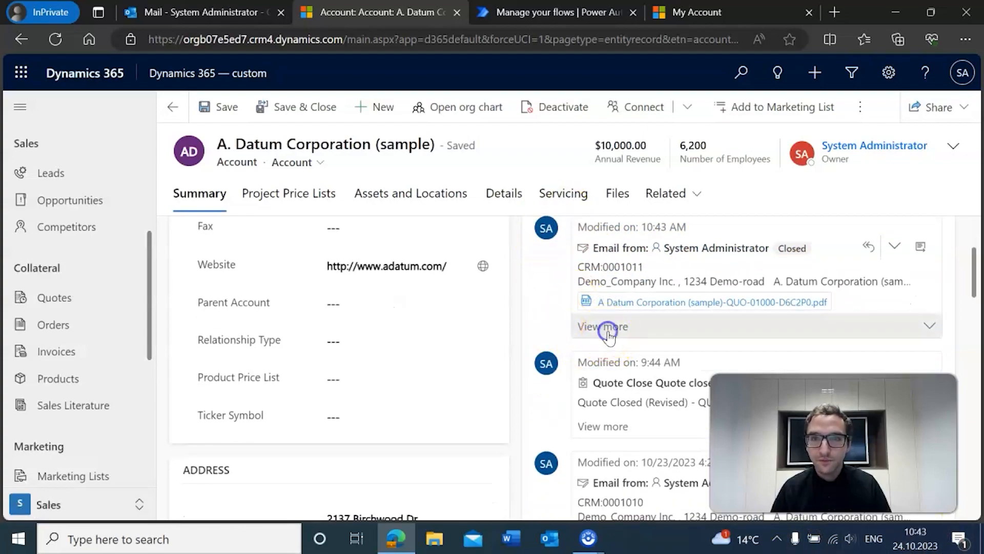
{"action": "left_click", "coordinate": [600, 326]}
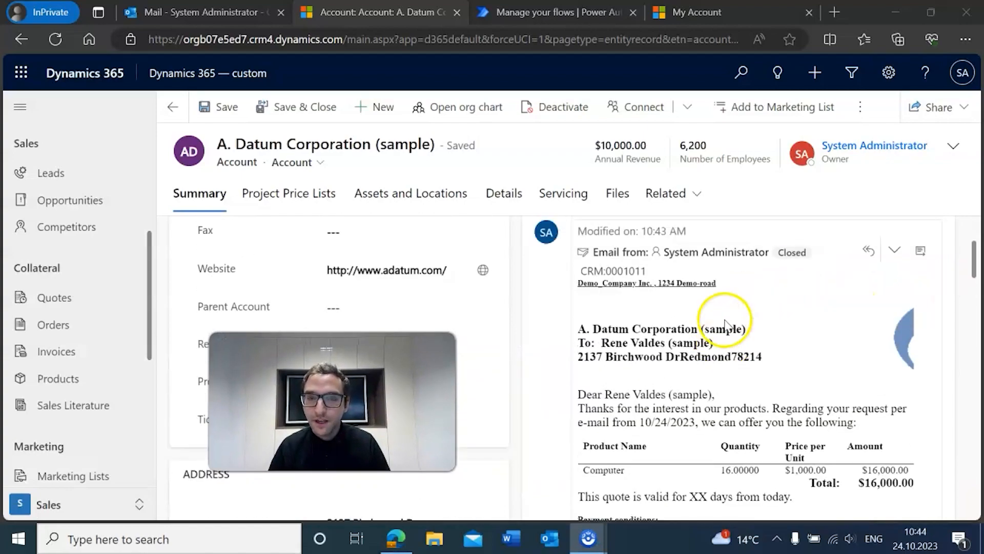
{"action": "scroll", "scroll_direction": "down", "scroll_amount": 3}
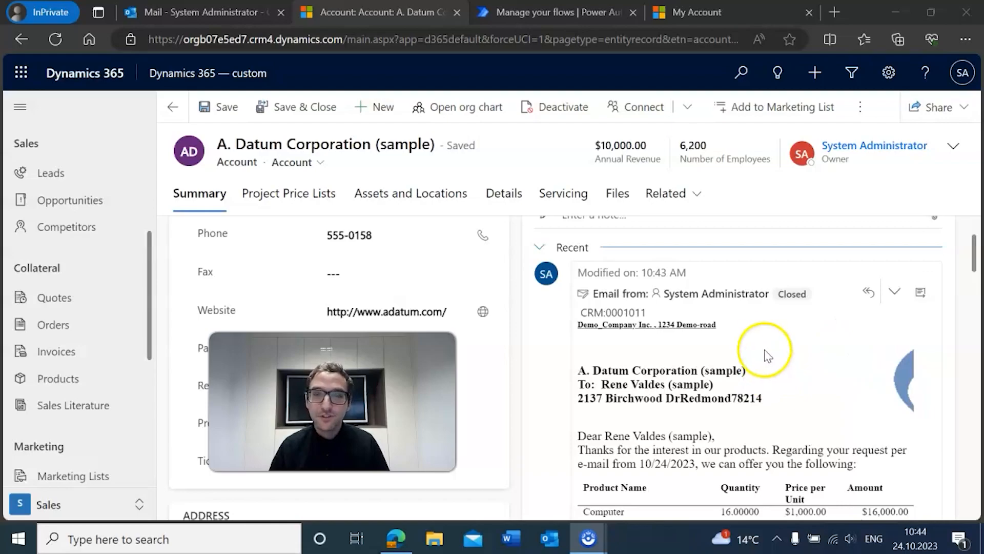
{"action": "scroll", "scroll_direction": "down", "scroll_amount": 3}
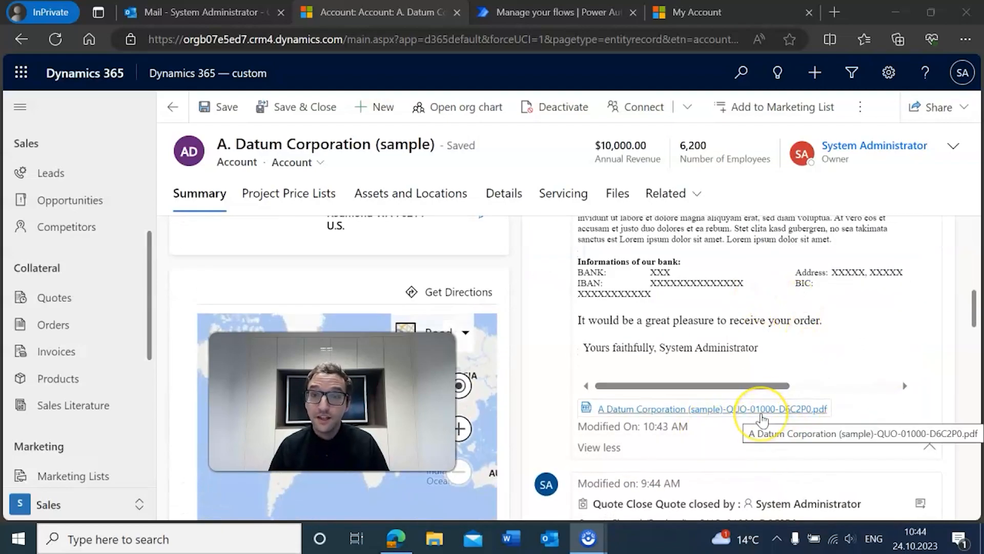
{"action": "mouse_move", "coordinate": [854, 395]}
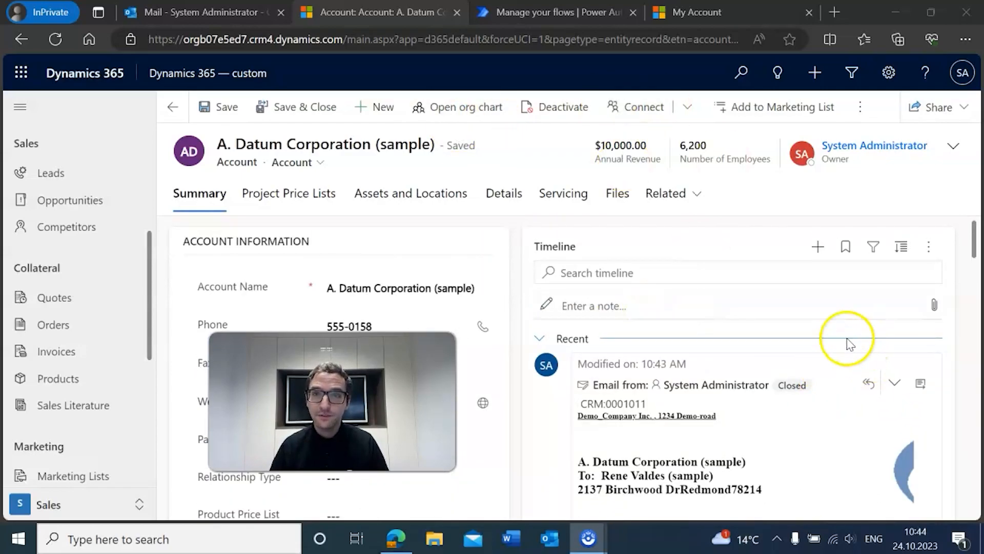
{"action": "mouse_move", "coordinate": [810, 305]}
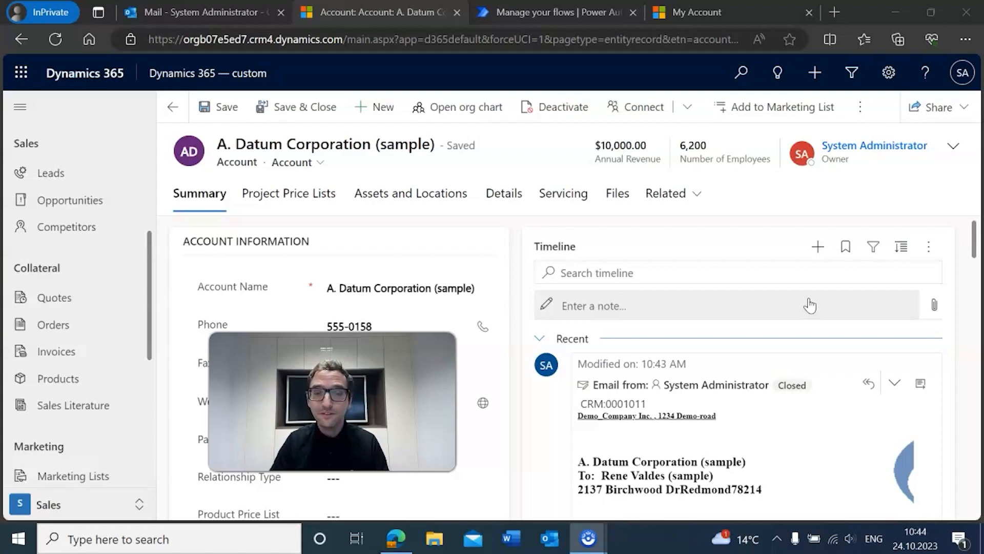
{"action": "scroll", "scroll_direction": "down", "scroll_amount": 3}
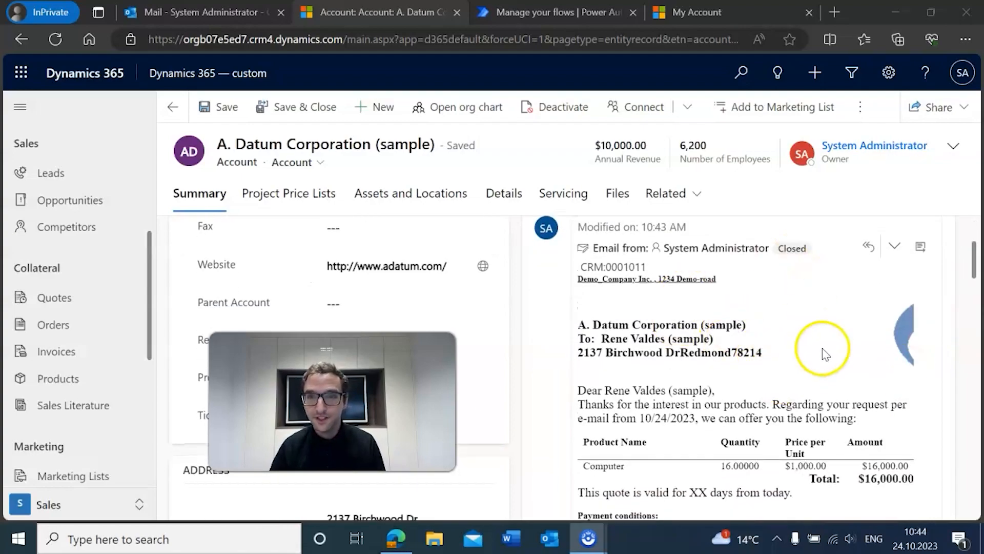